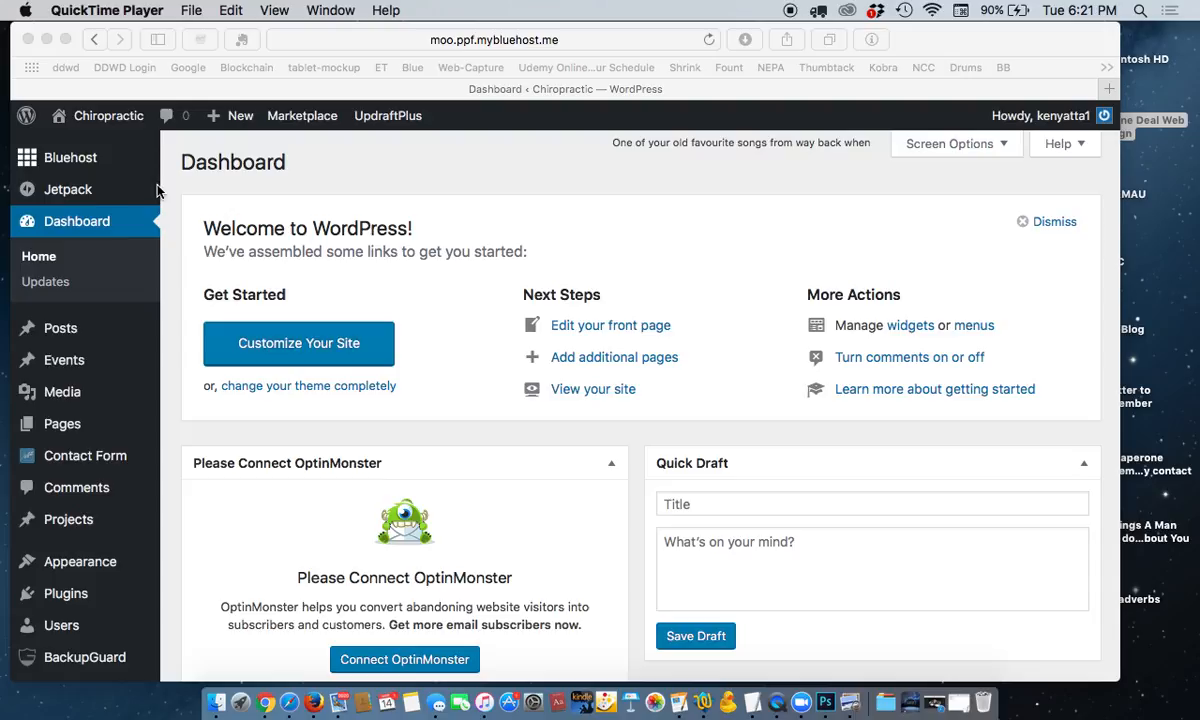
pyautogui.moveTo(64, 360)
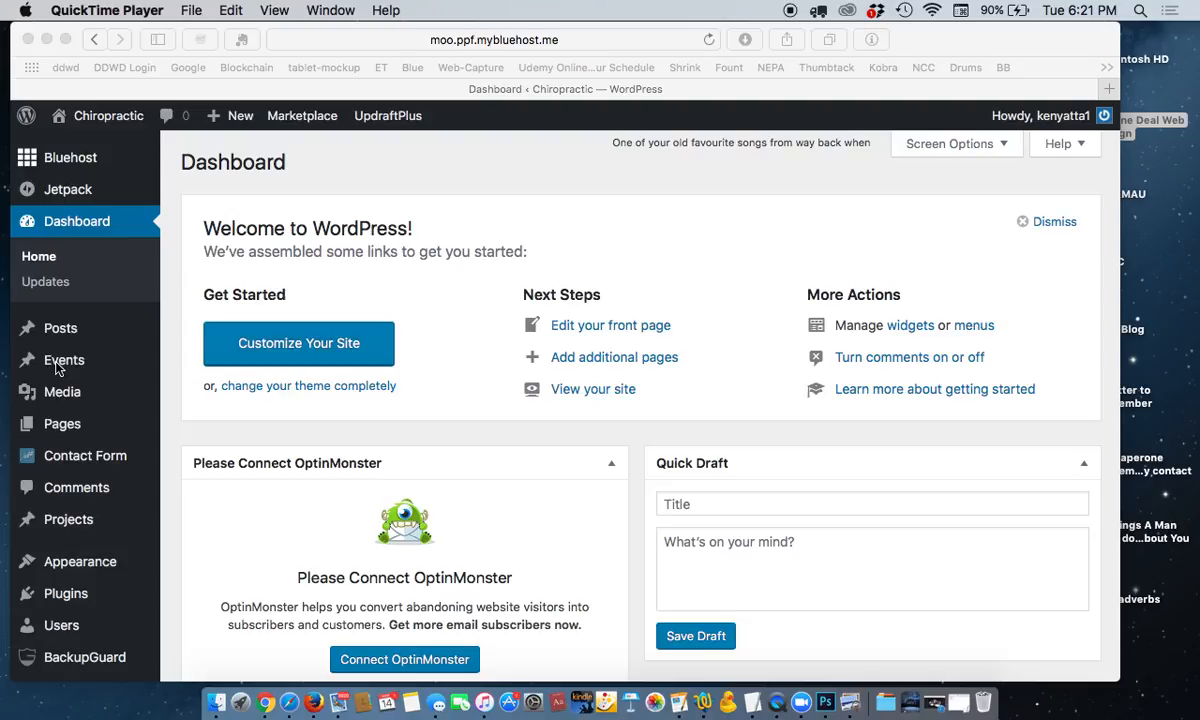
# - Show the All Events list with Chiropractic Helpers, Energy Class and Reiki Class 1
pyautogui.click(64, 360)
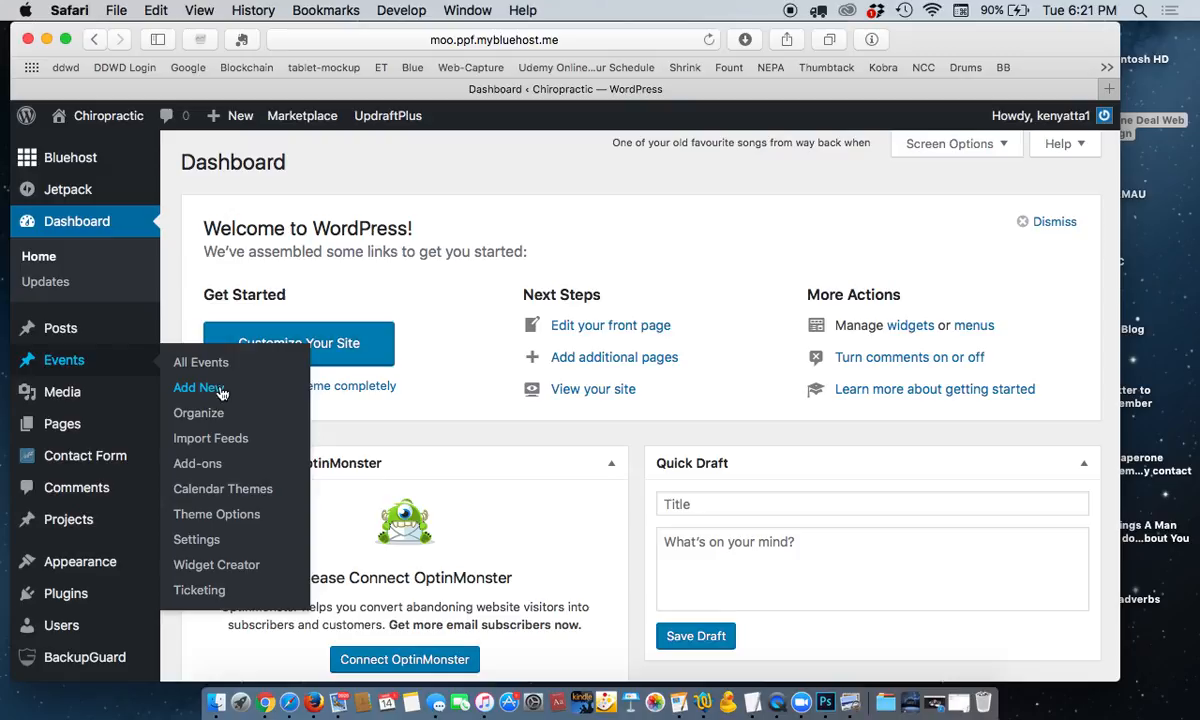
pyautogui.click(200, 362)
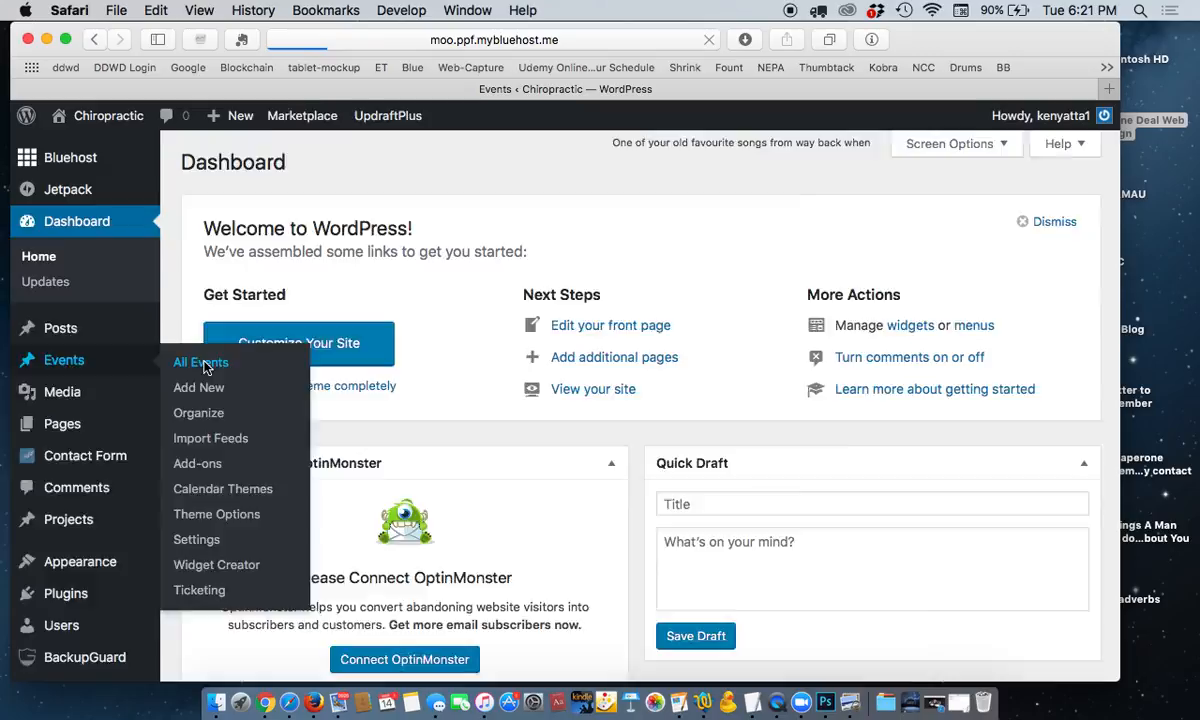
pyautogui.click(200, 362)
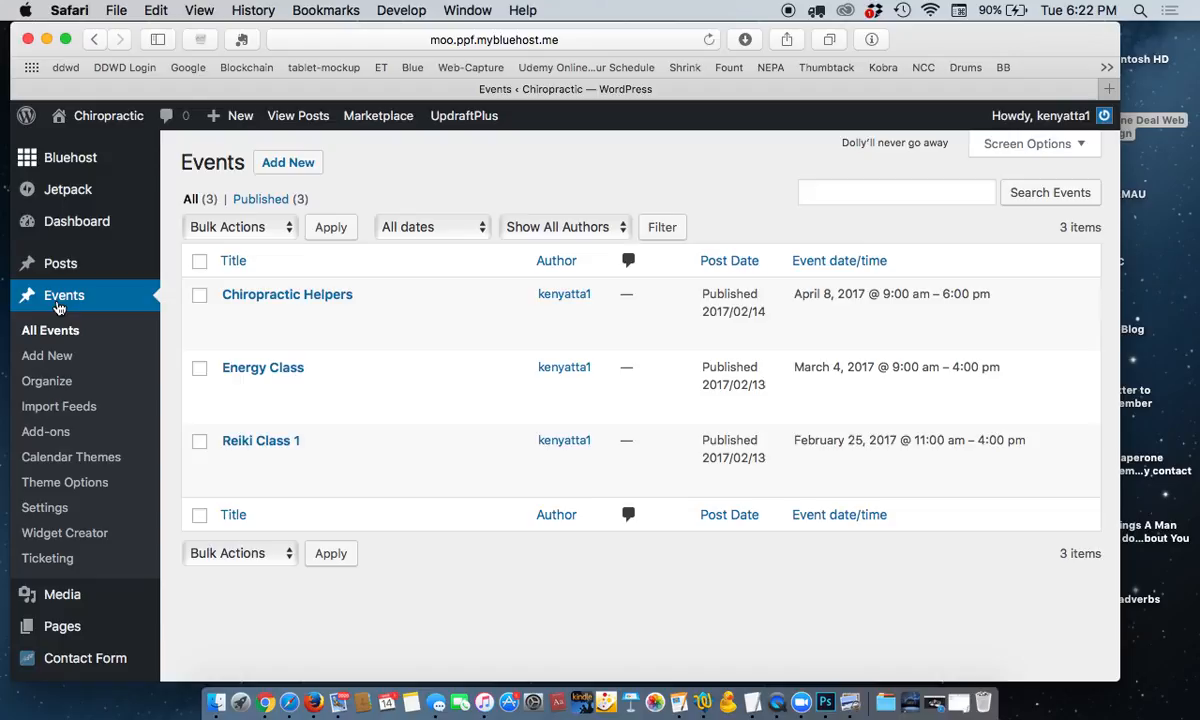
# - Start a new event with Add New from the Events list
pyautogui.click(240, 114)
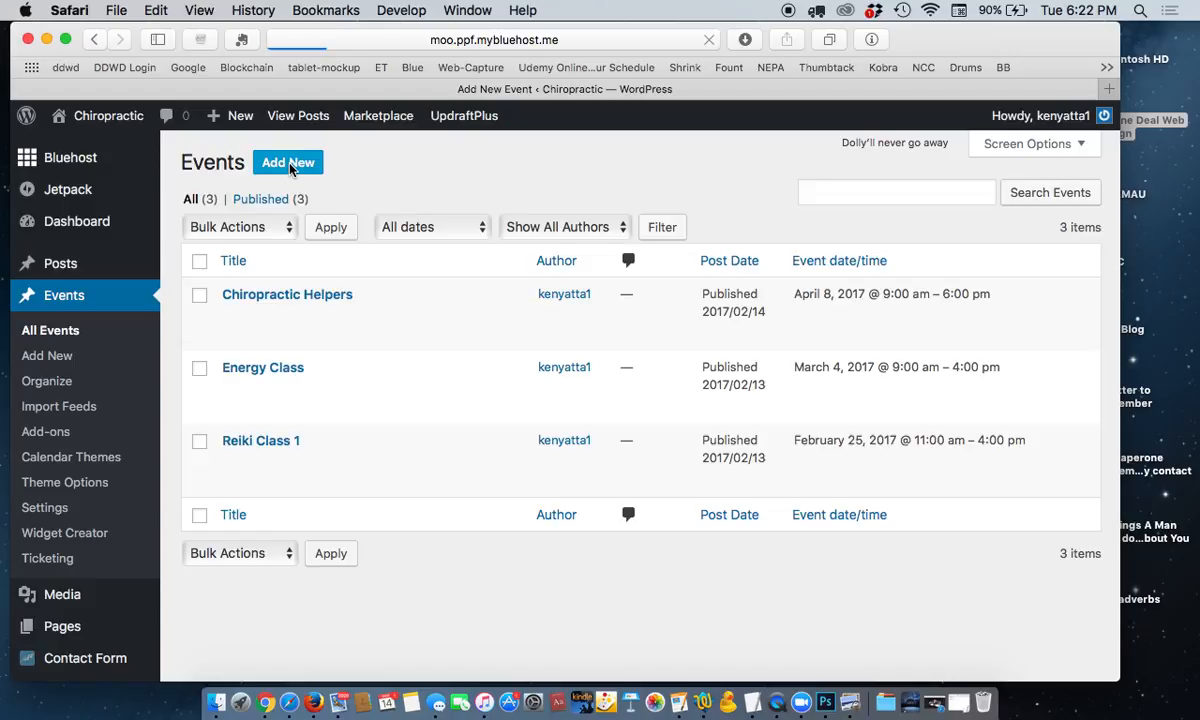
# - Enter the event title 'Reiki Class 2' and move down to Event Details
pyautogui.click(288, 162)
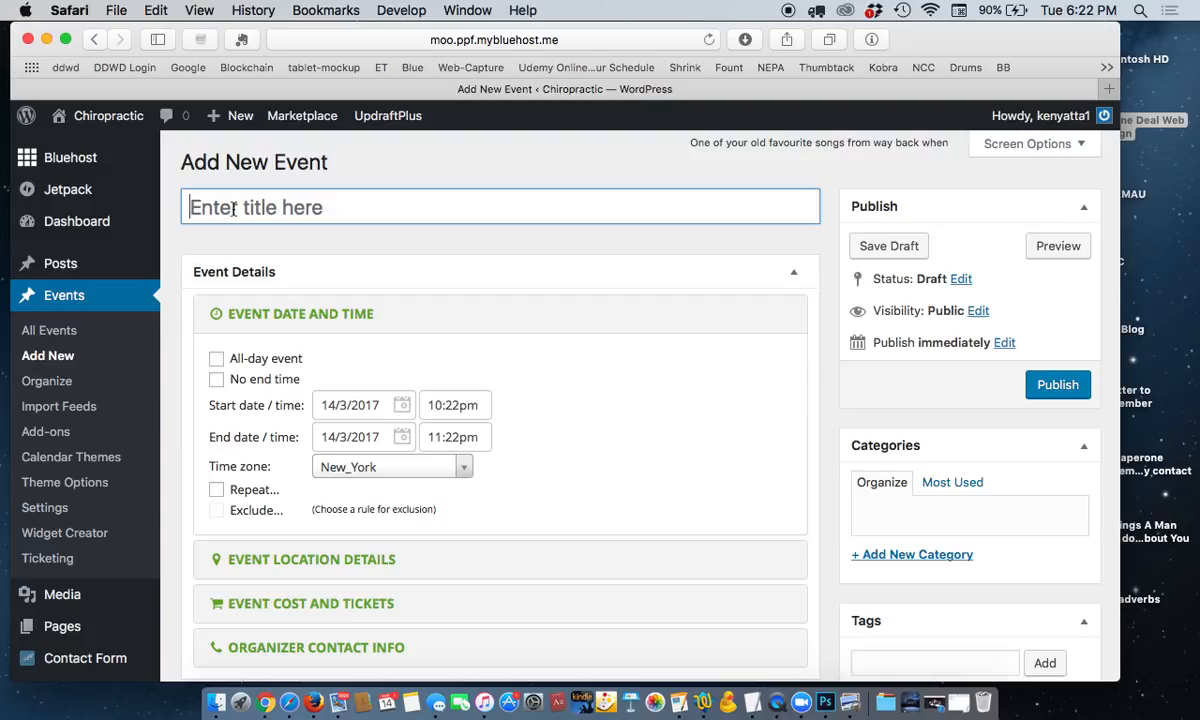
pyautogui.write('Reiki Class 2')
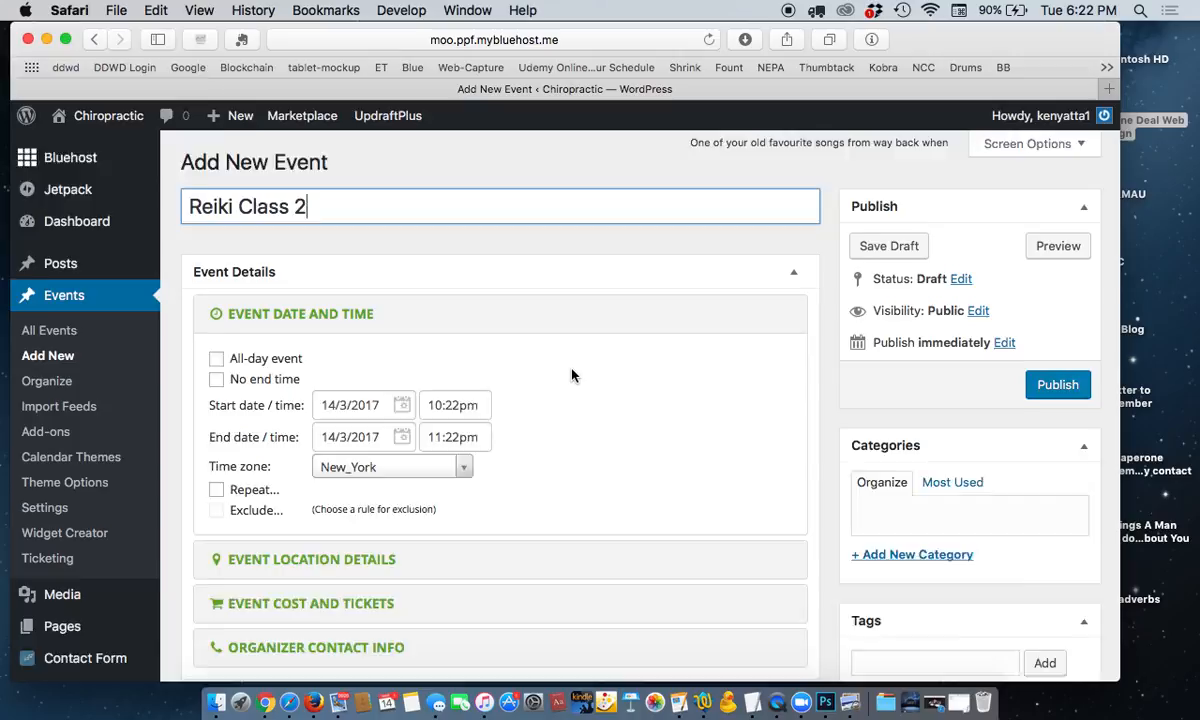
pyautogui.scroll(-3)
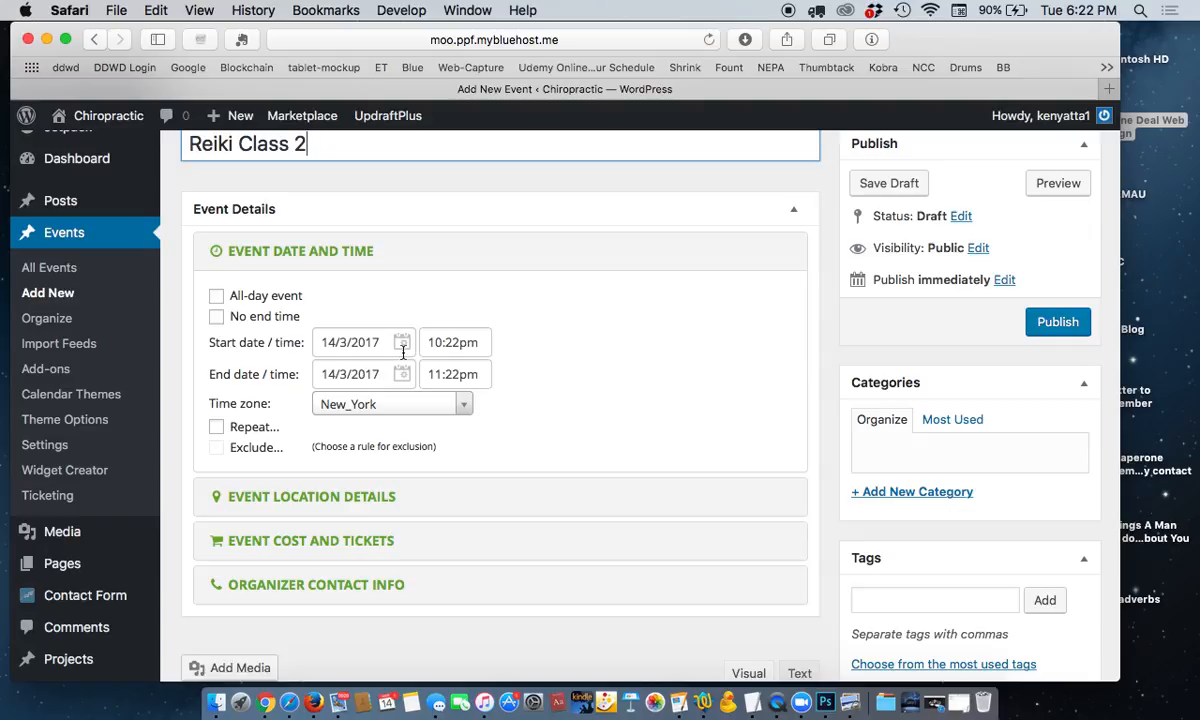
# - Set the event to 20 April 2017 from 9:00am to 6:00pm
pyautogui.click(348, 340)
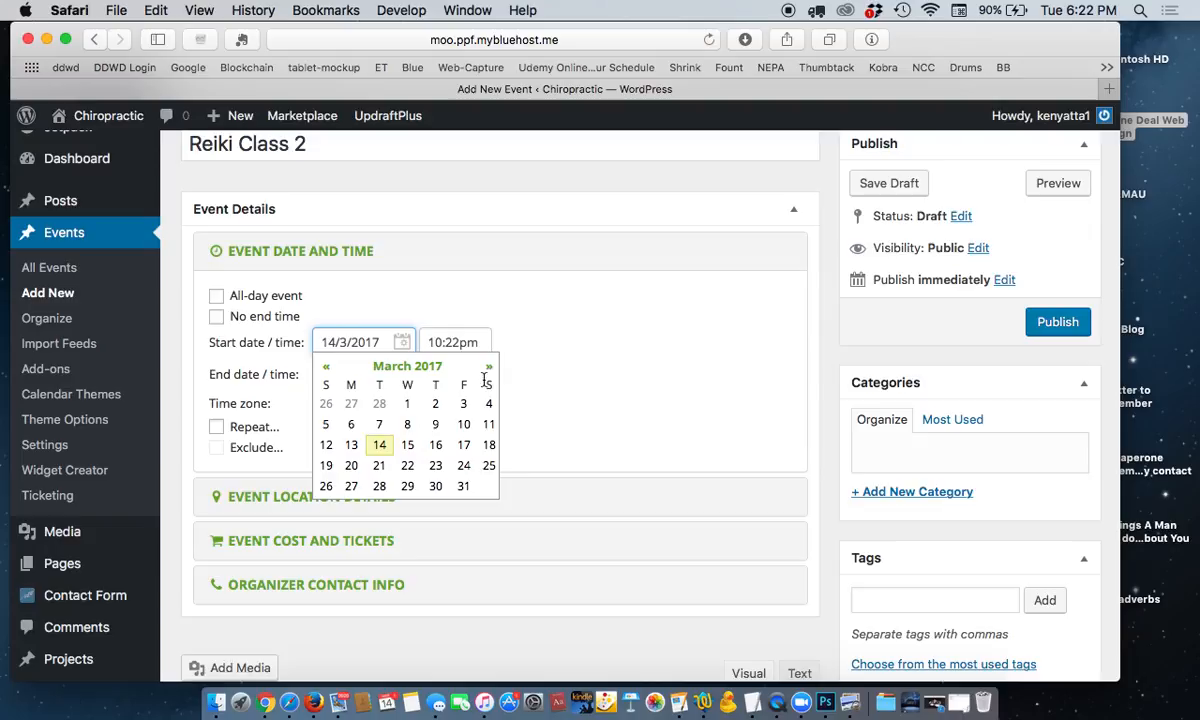
pyautogui.click(488, 366)
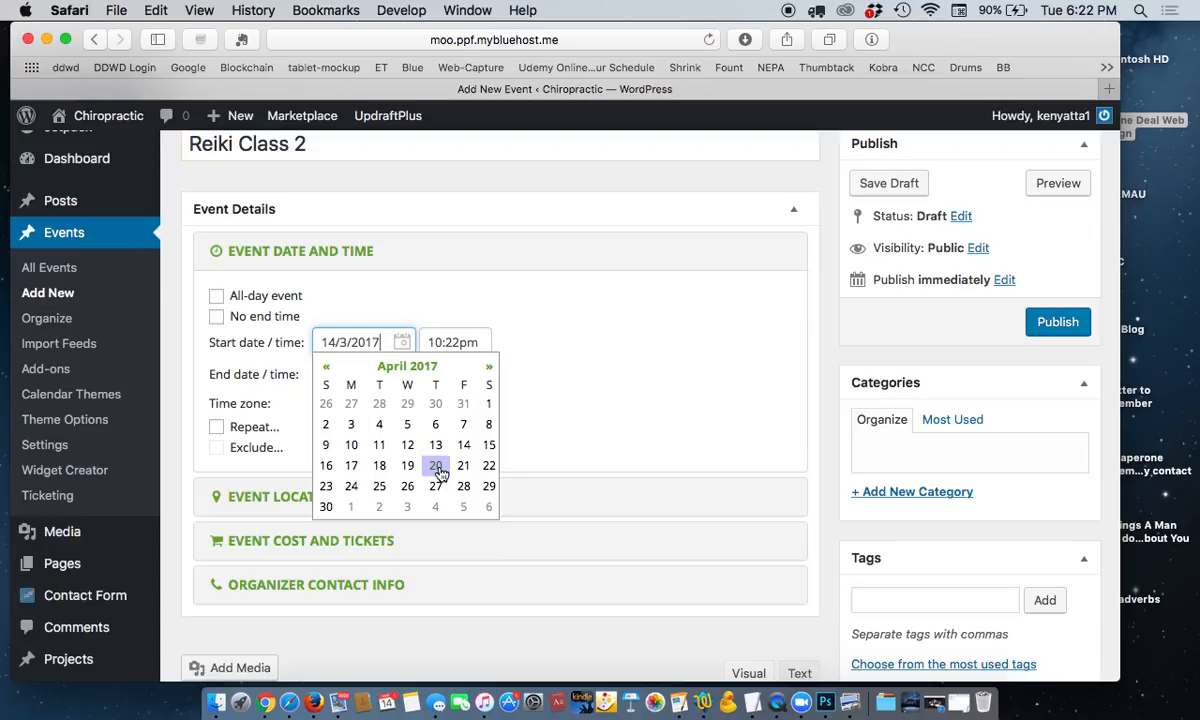
pyautogui.click(454, 340)
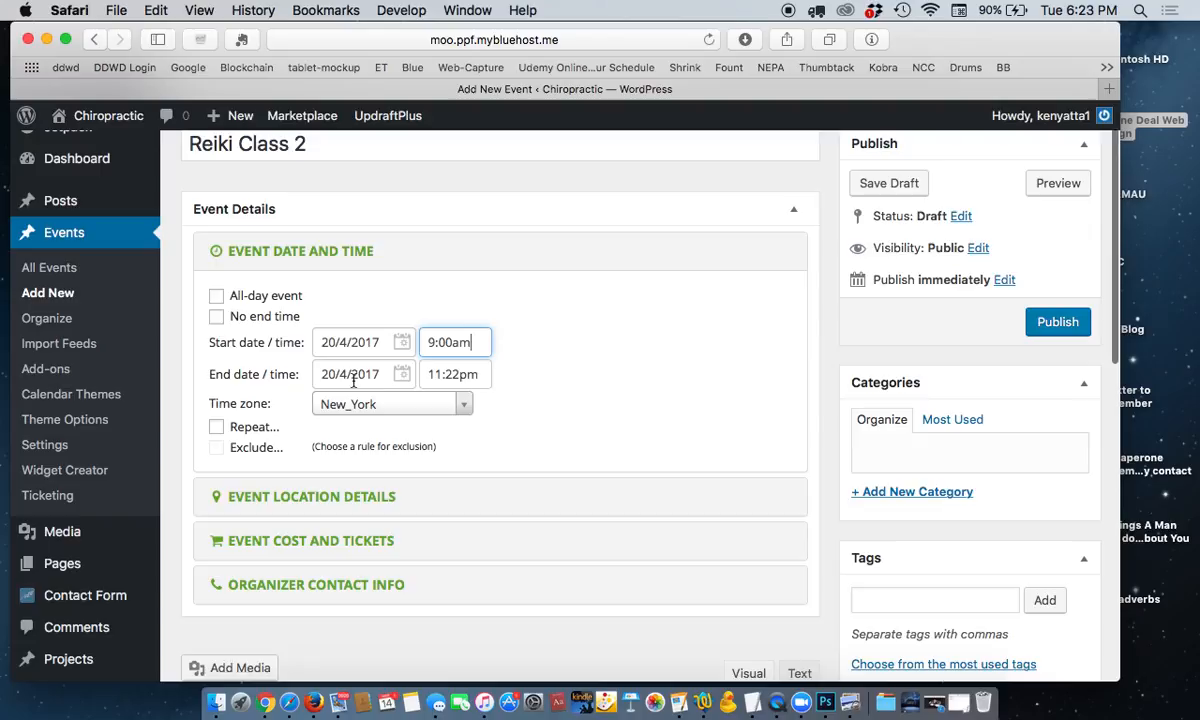
pyautogui.click(350, 374)
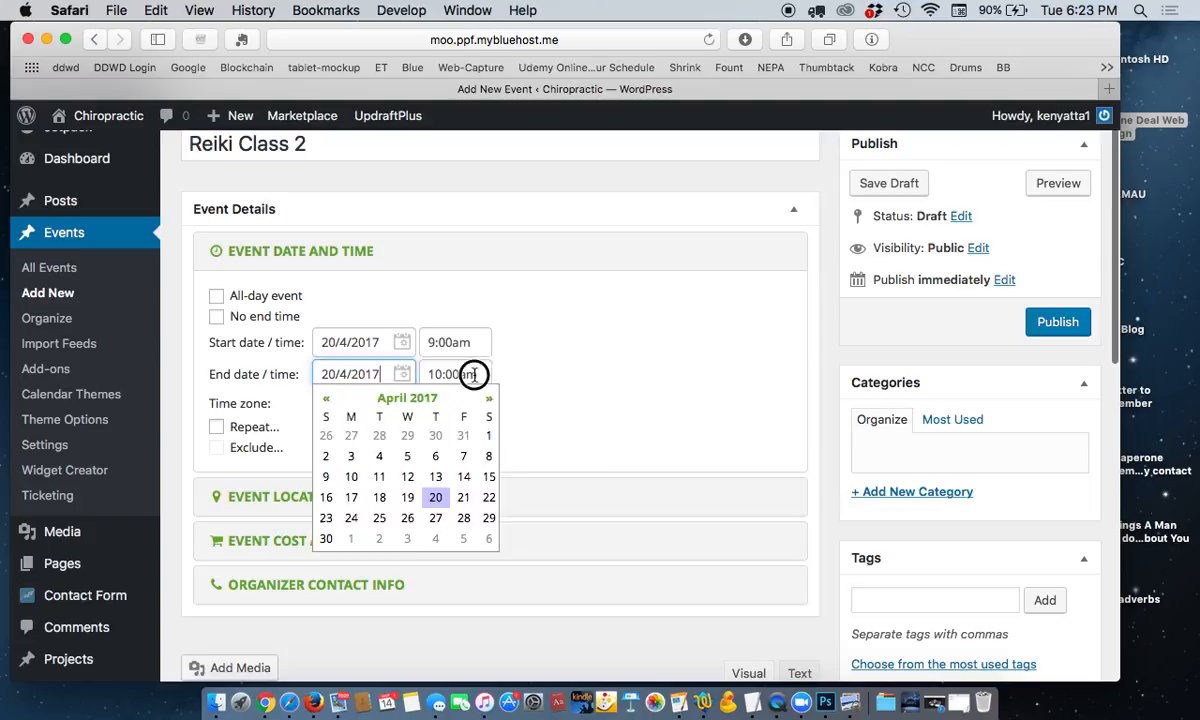
pyautogui.click(456, 374)
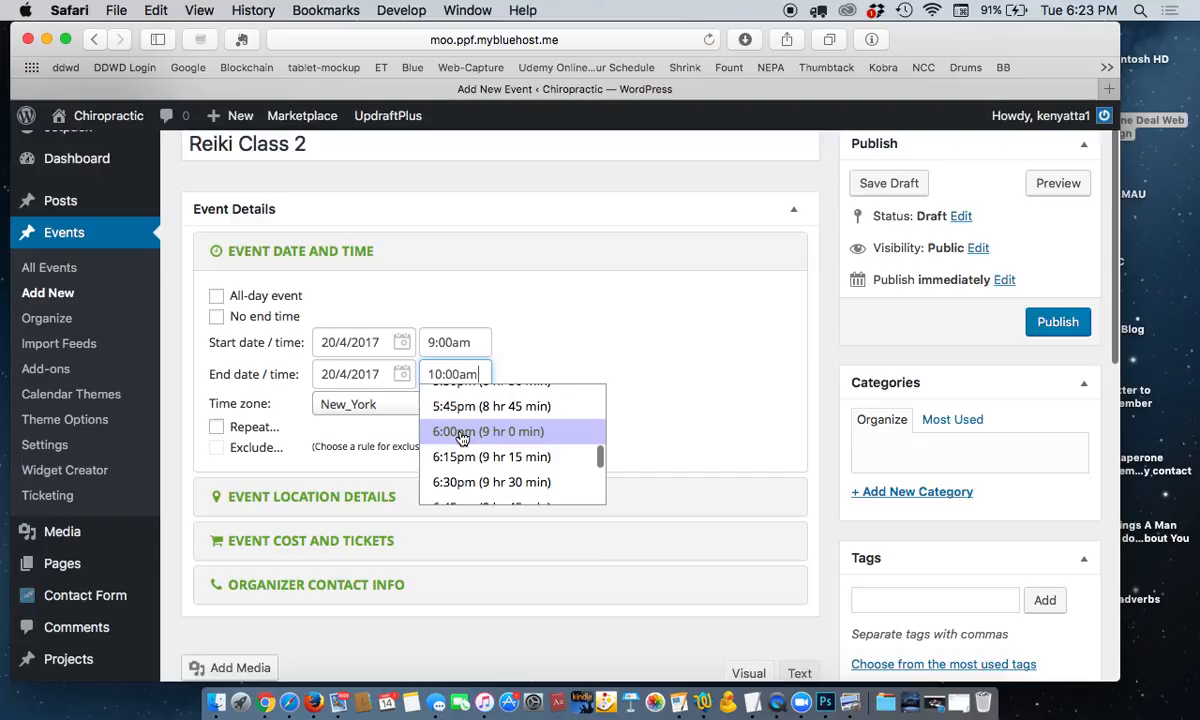
pyautogui.click(488, 432)
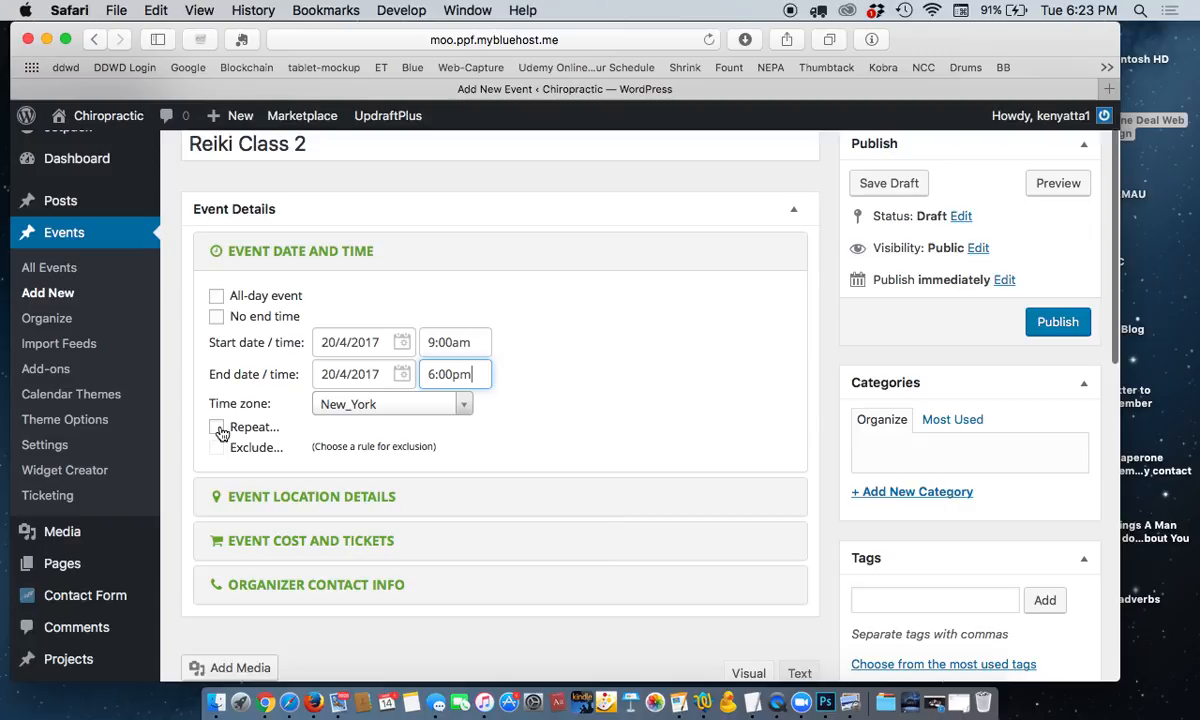
pyautogui.click(216, 428)
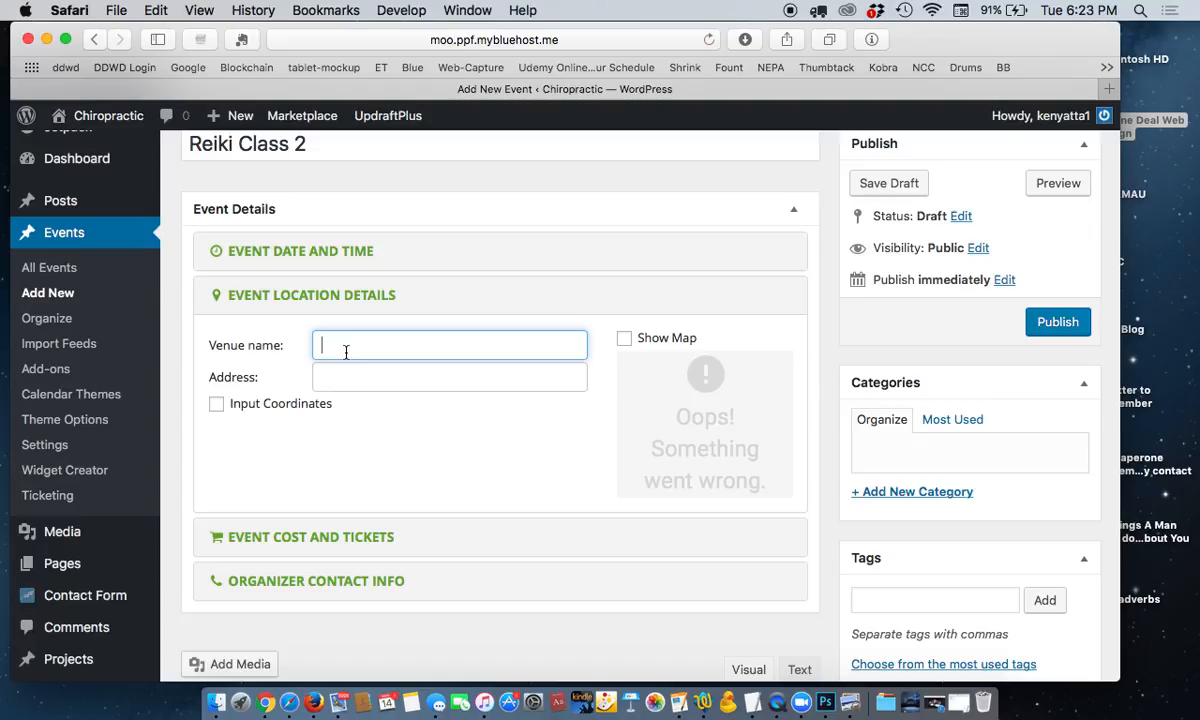
pyautogui.write("Kamau's H")
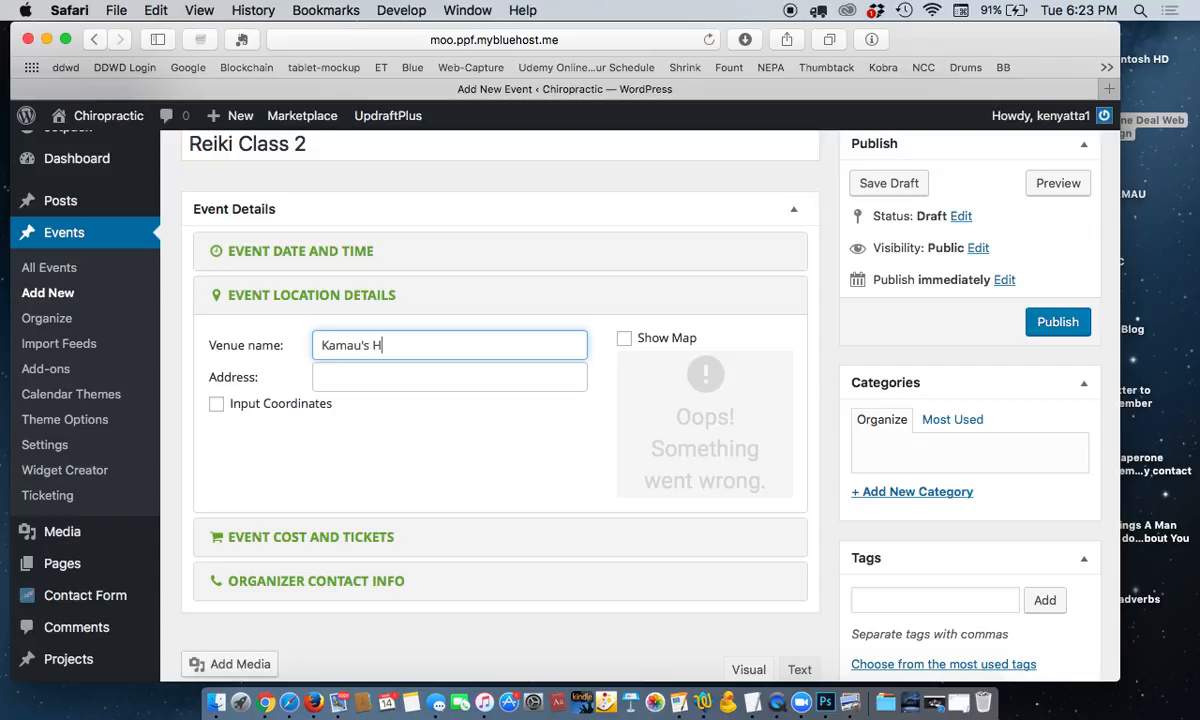
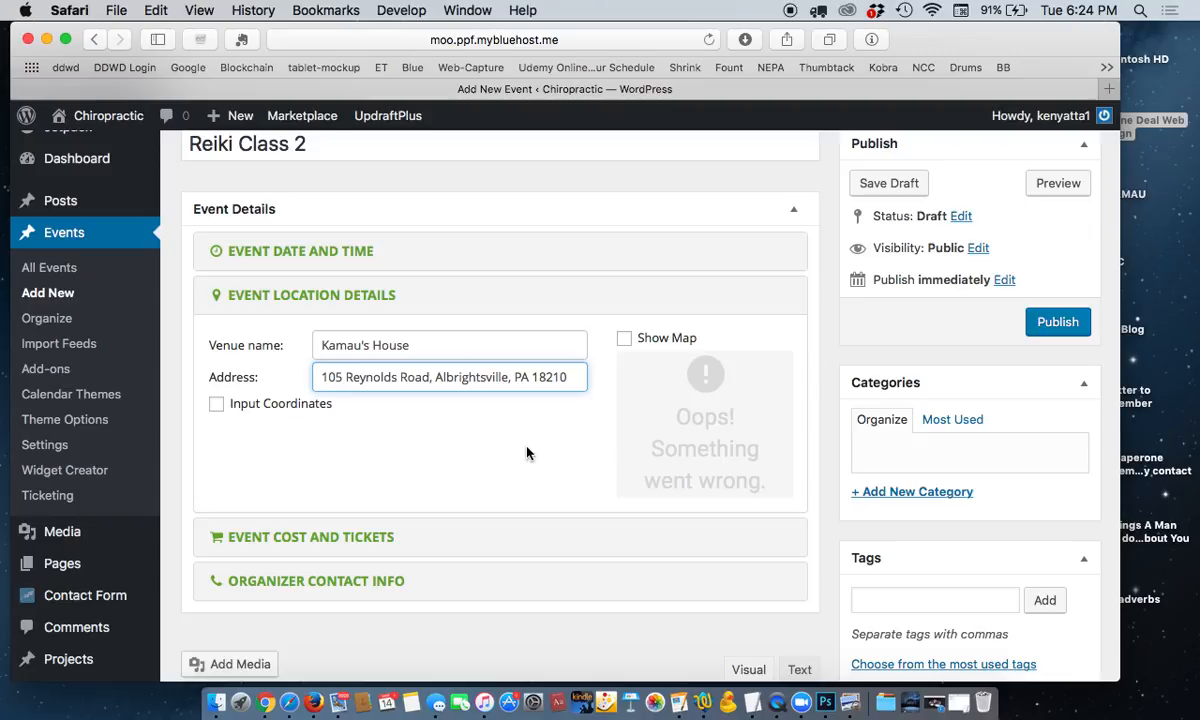
pyautogui.moveTo(564, 550)
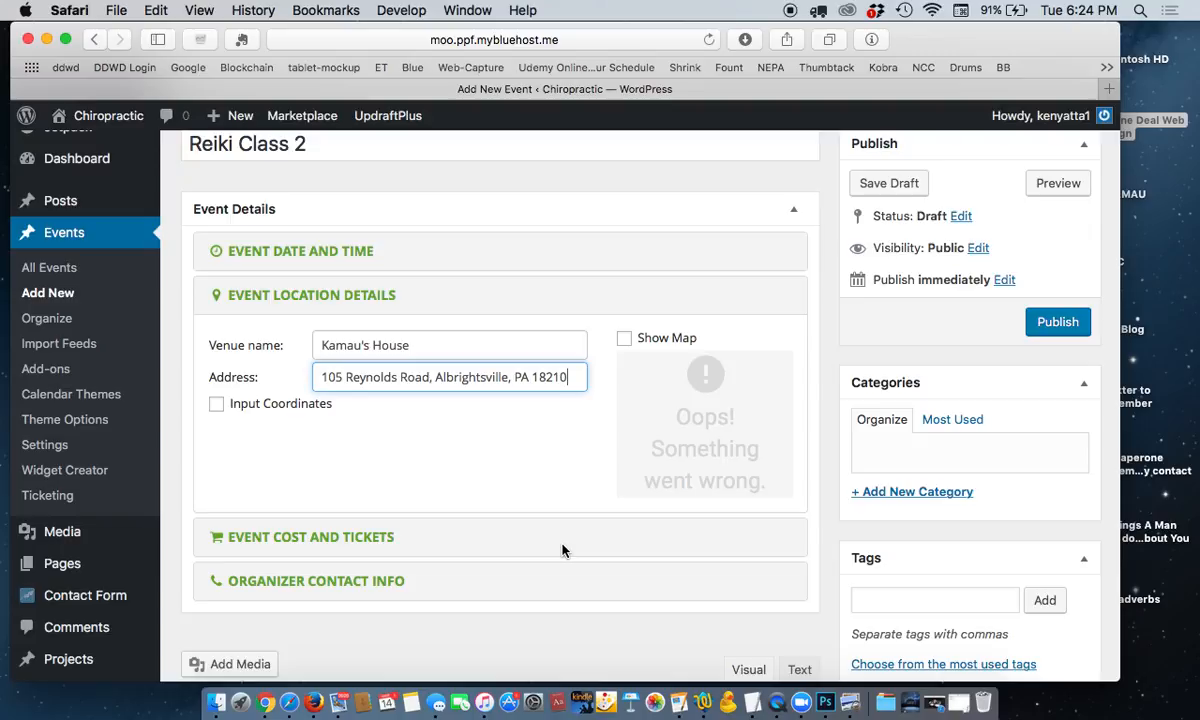
pyautogui.click(624, 338)
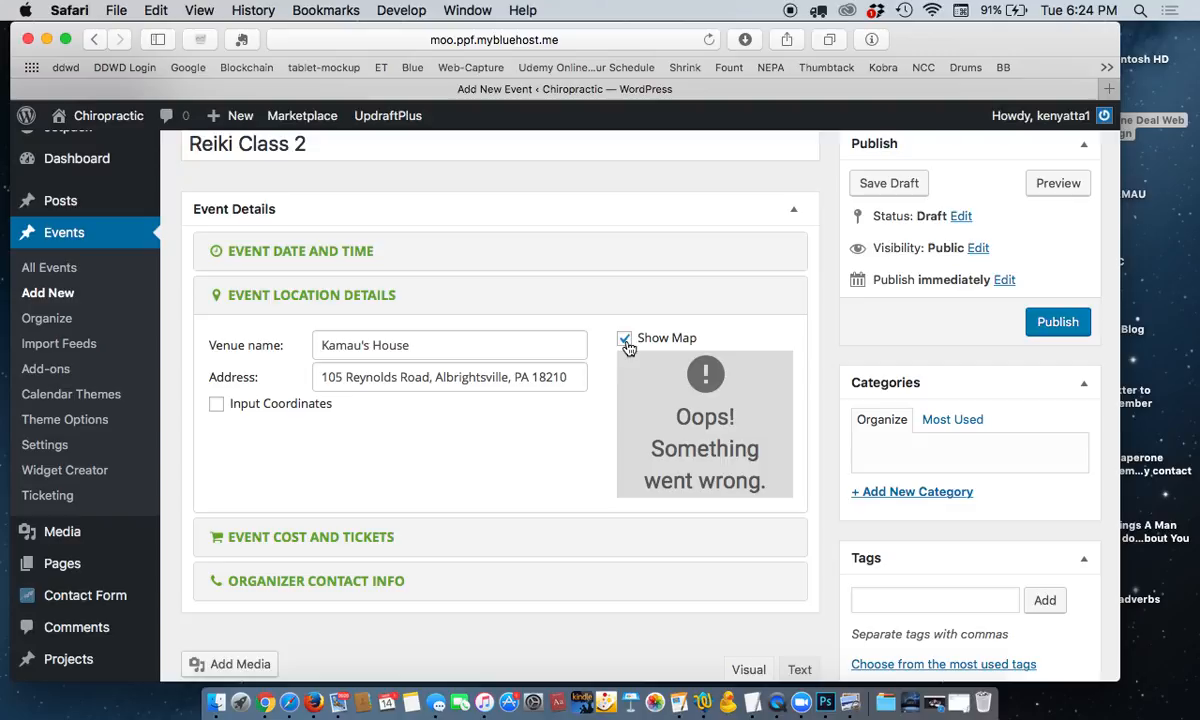
pyautogui.click(216, 404)
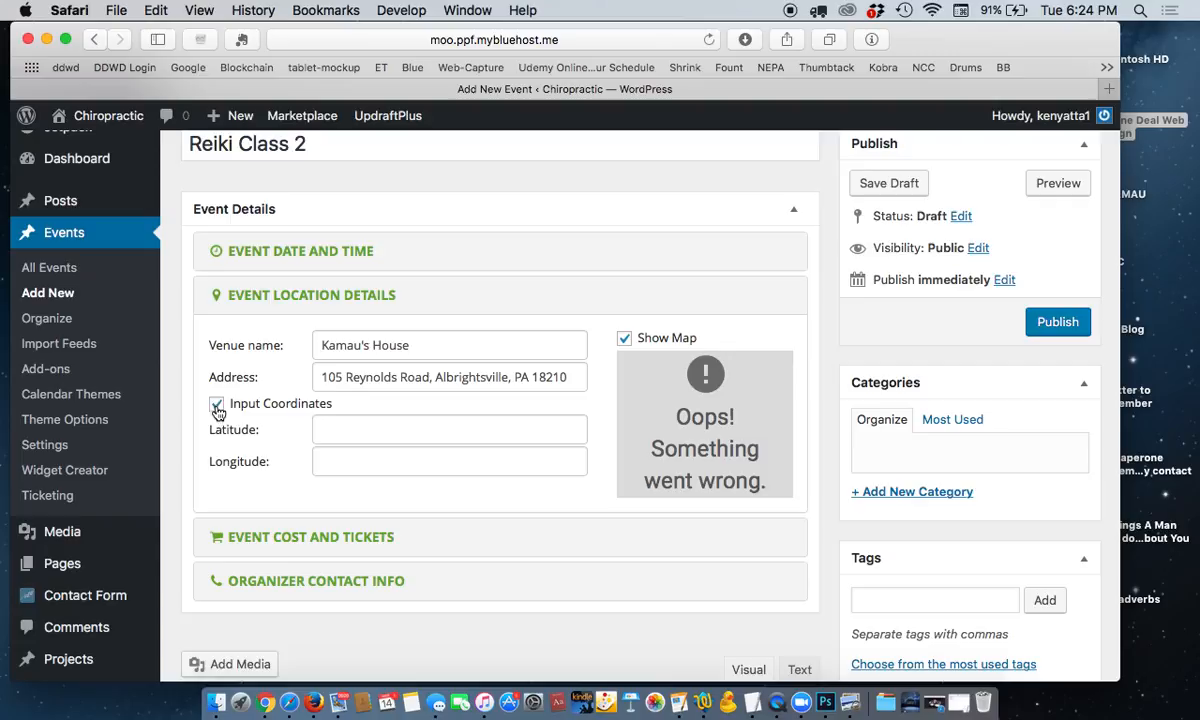
pyautogui.click(216, 404)
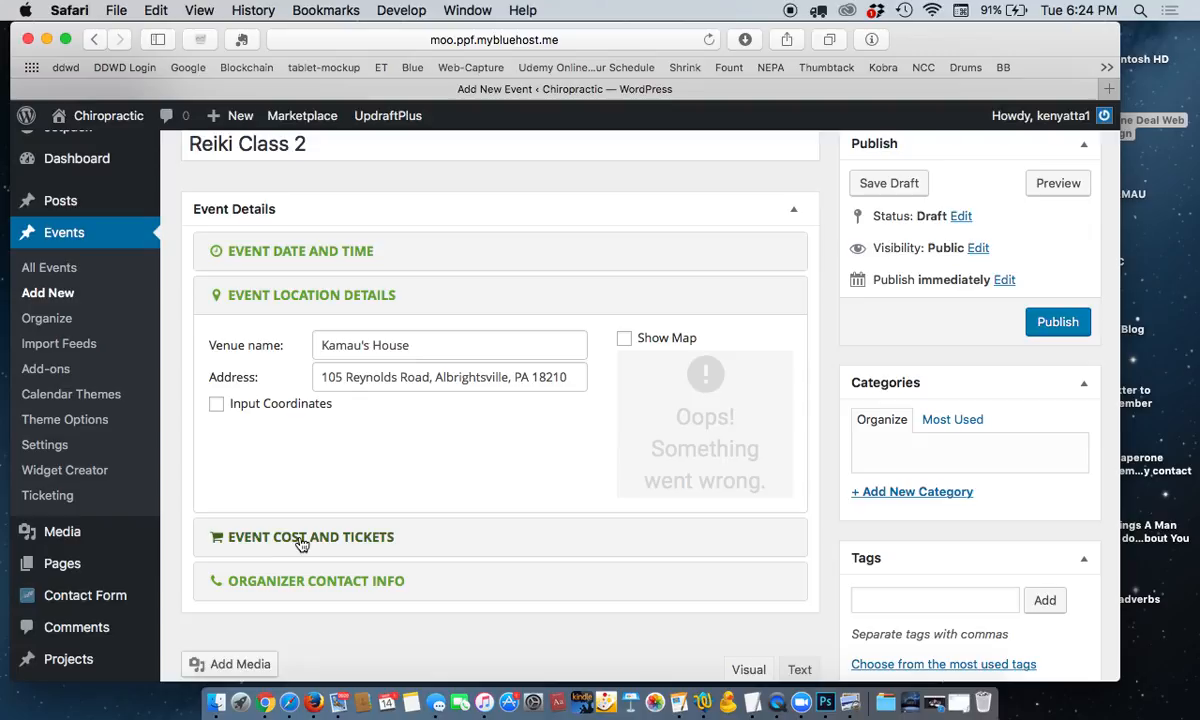
# - Under Event Cost and Tickets, turn off Free Event and set the cost to $125.00
pyautogui.click(310, 536)
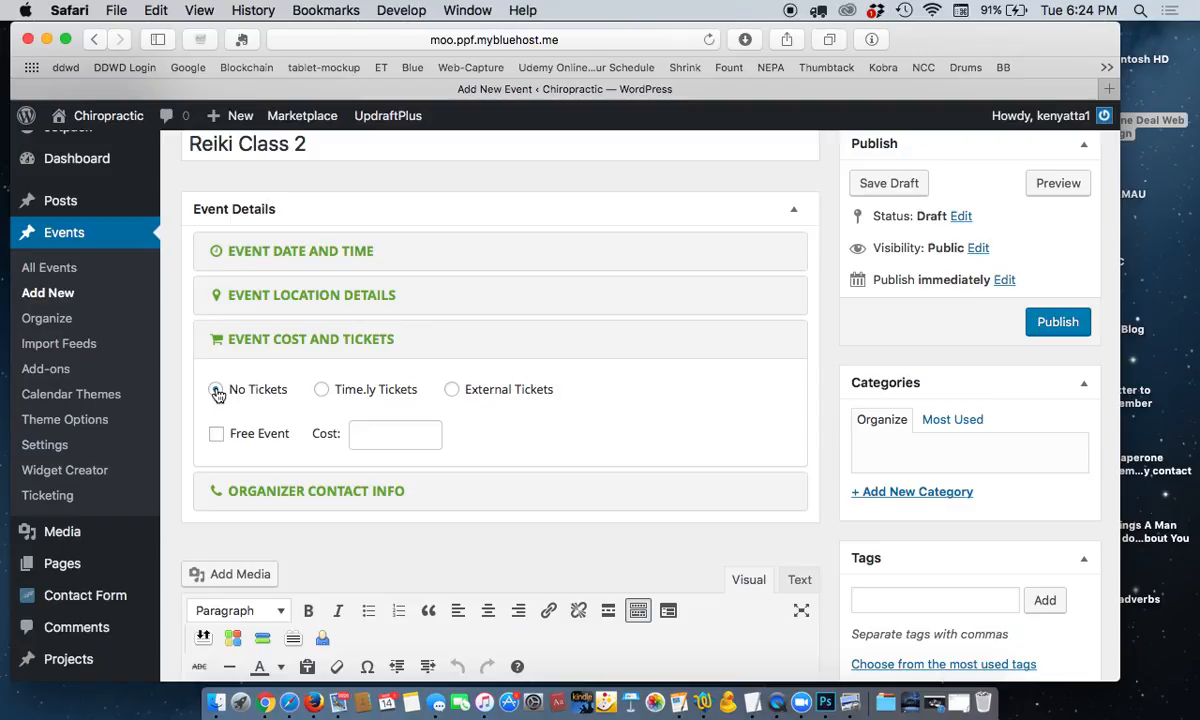
pyautogui.click(216, 388)
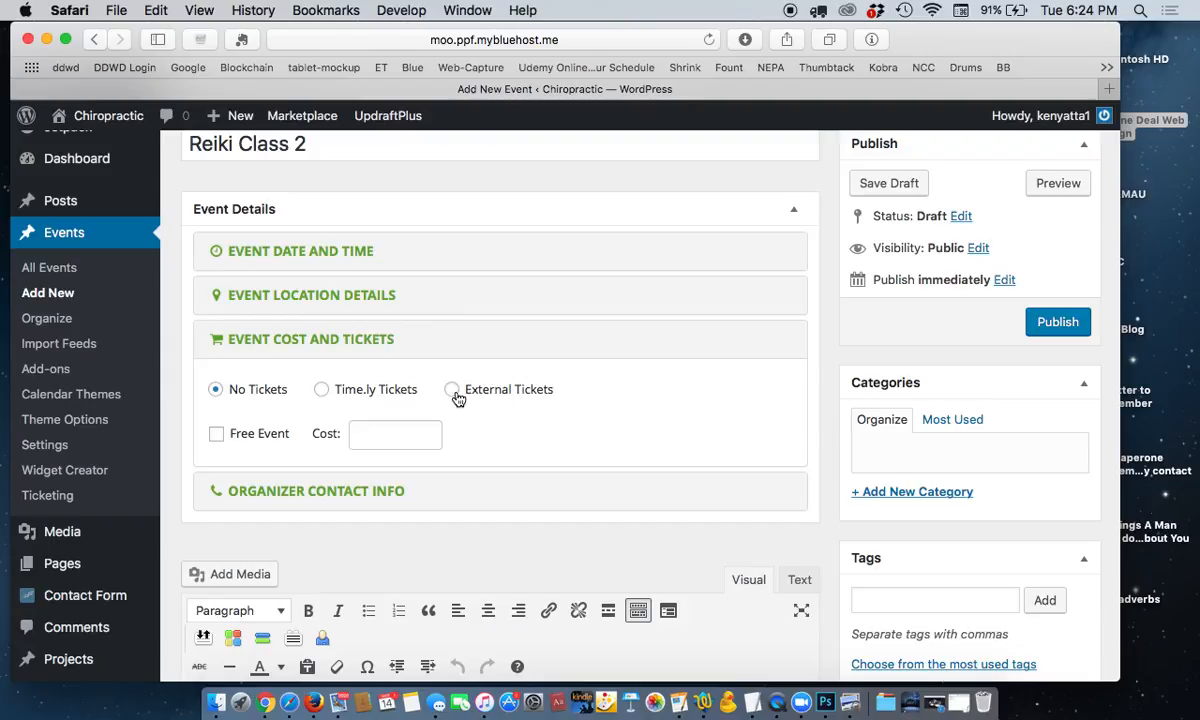
pyautogui.click(216, 432)
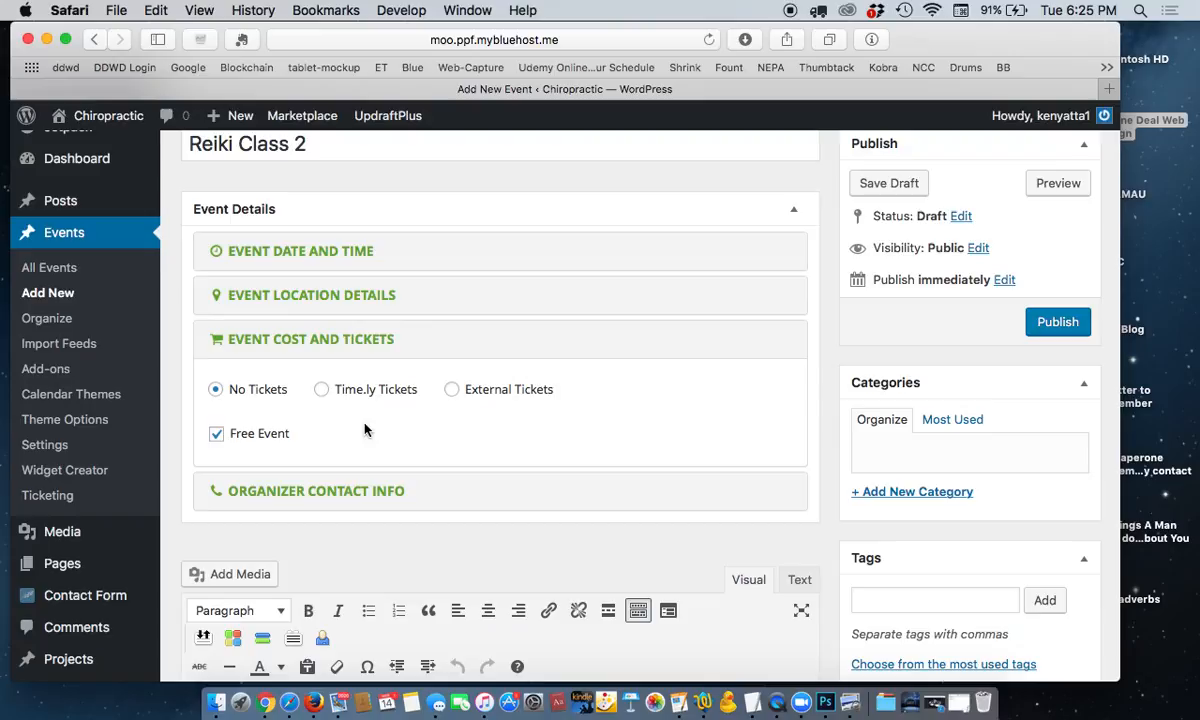
pyautogui.write('12')
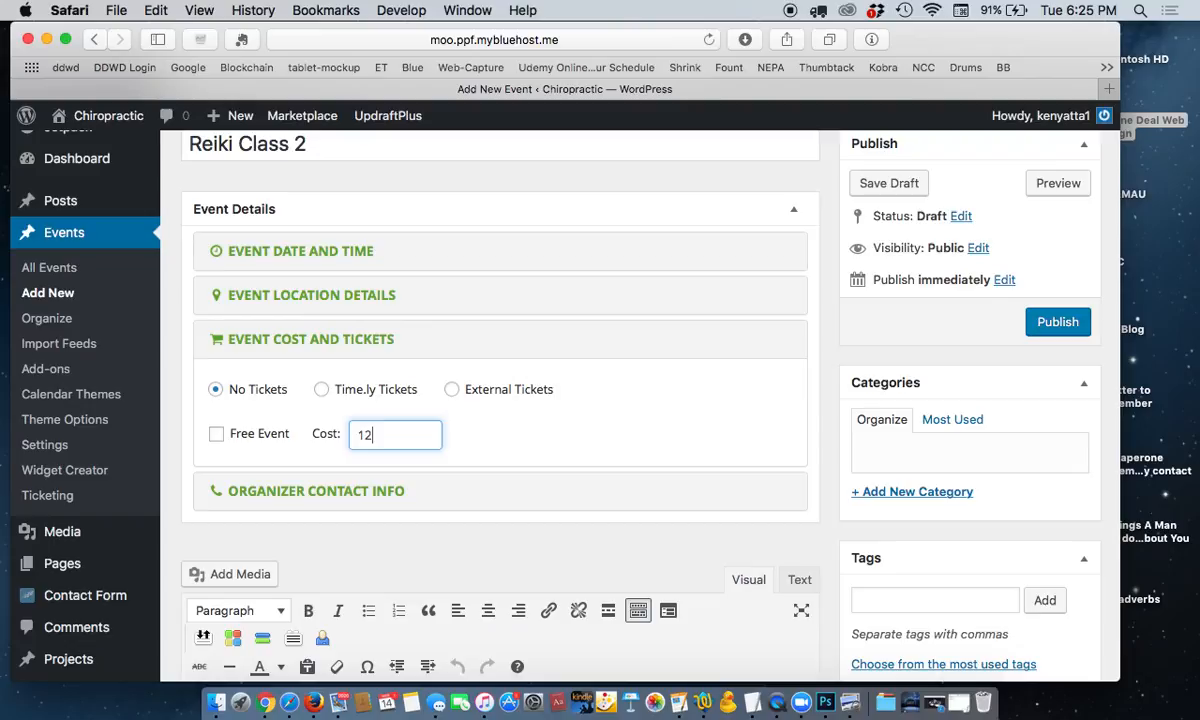
pyautogui.write('$125.00')
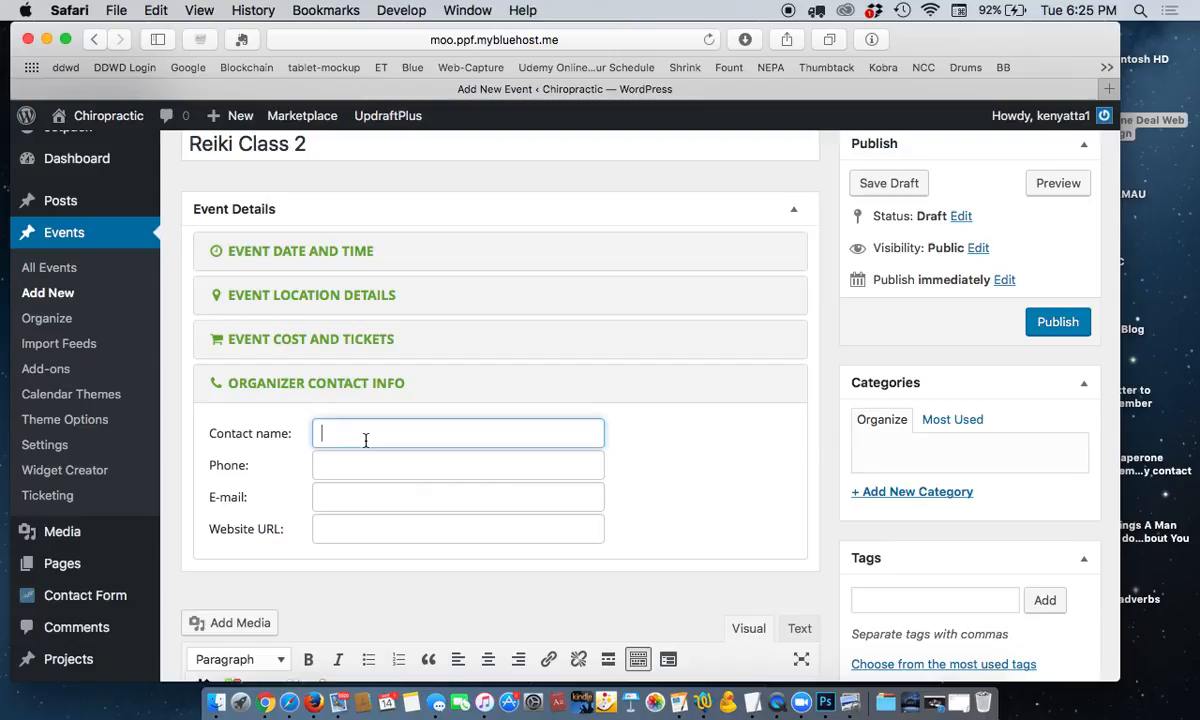
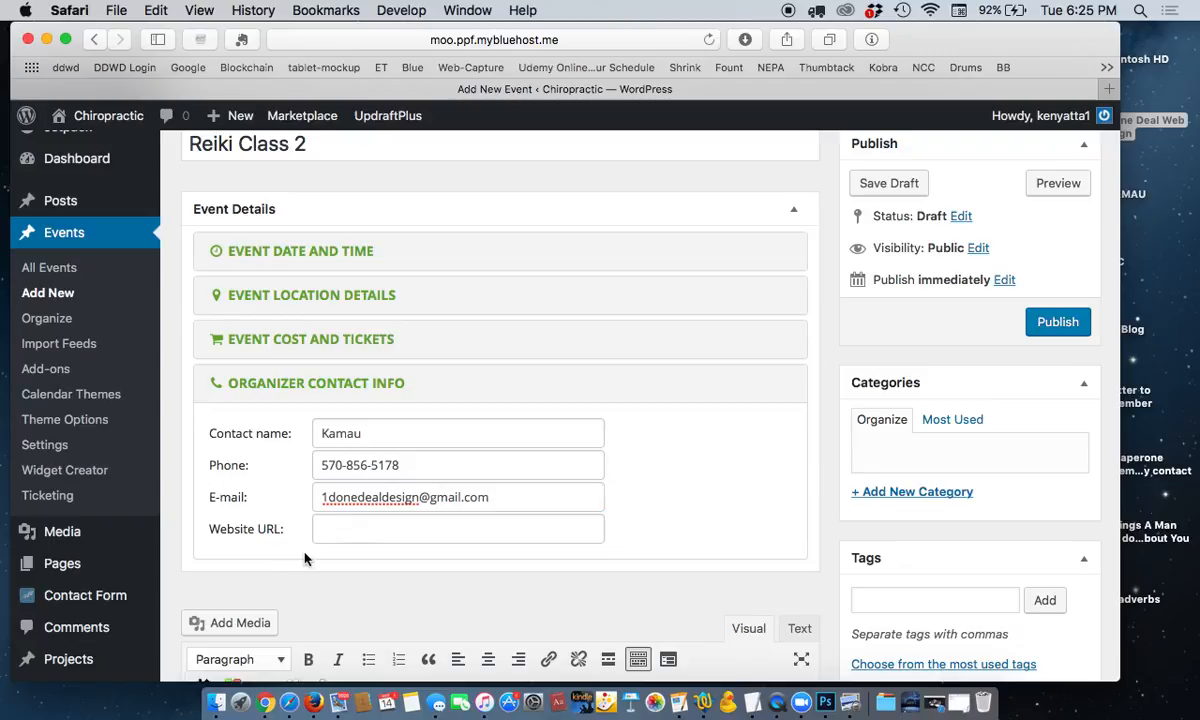
pyautogui.scroll(-3)
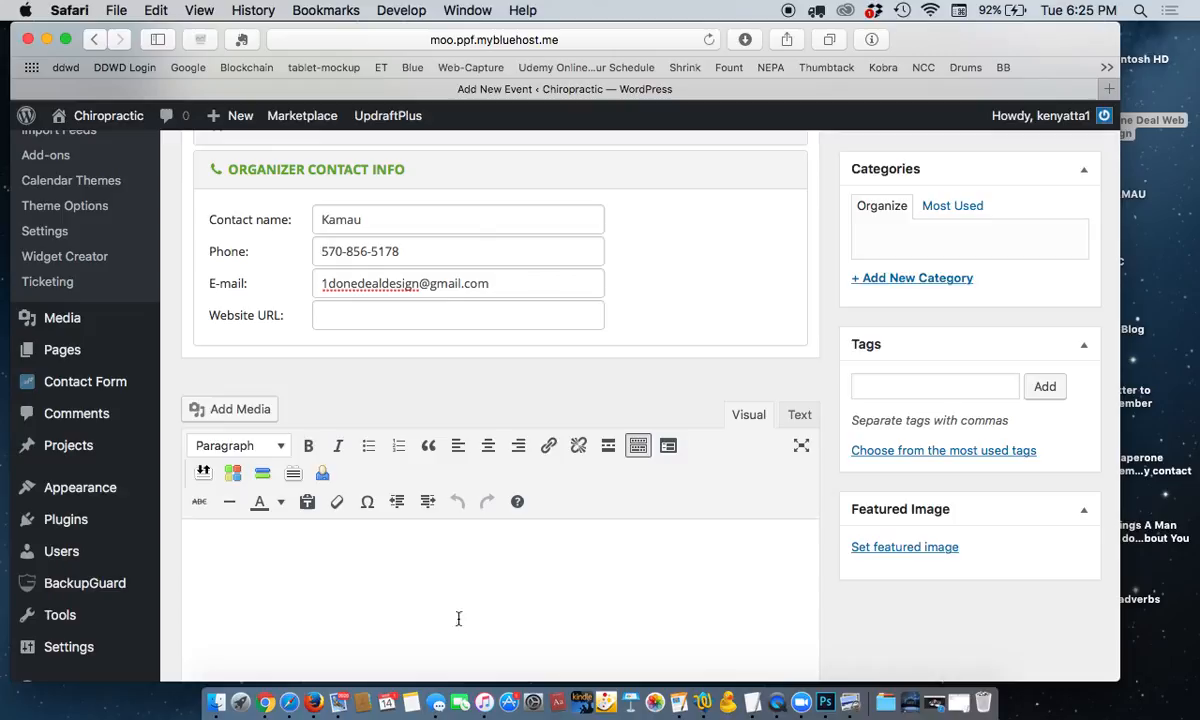
# - Write 'Make sure you bring a tasty dish for all to enjoy.' and bring up the media library
pyautogui.write('Make sure you brigh')
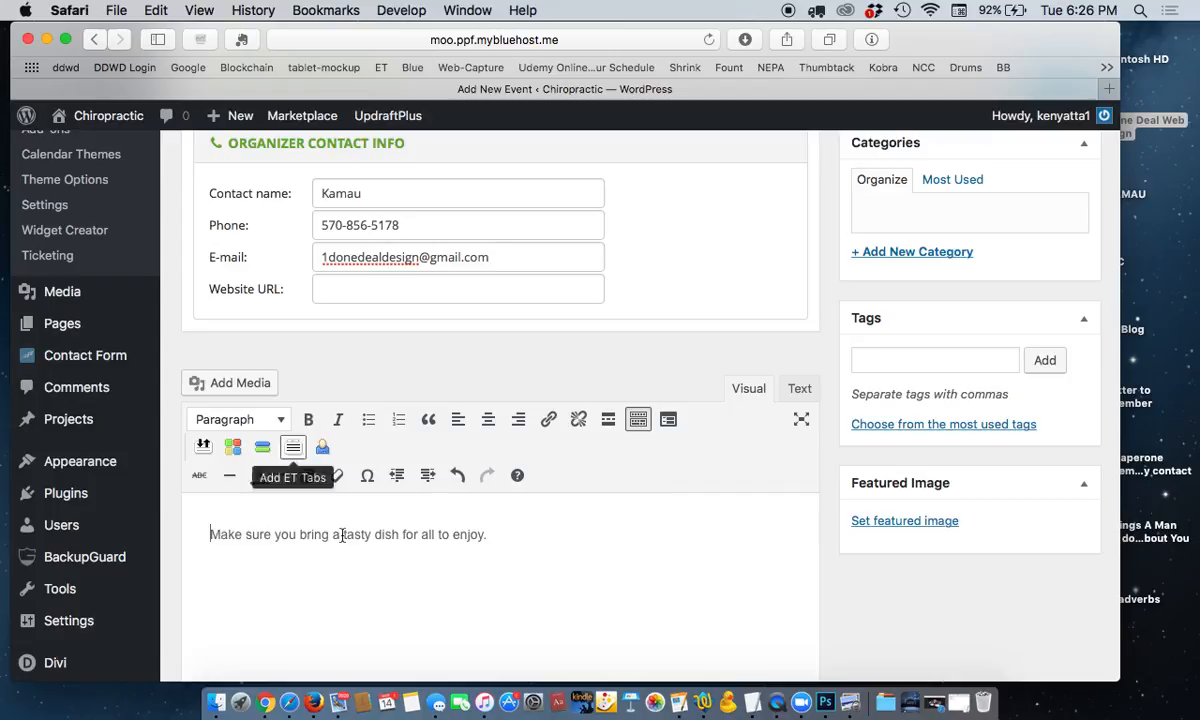
pyautogui.click(228, 382)
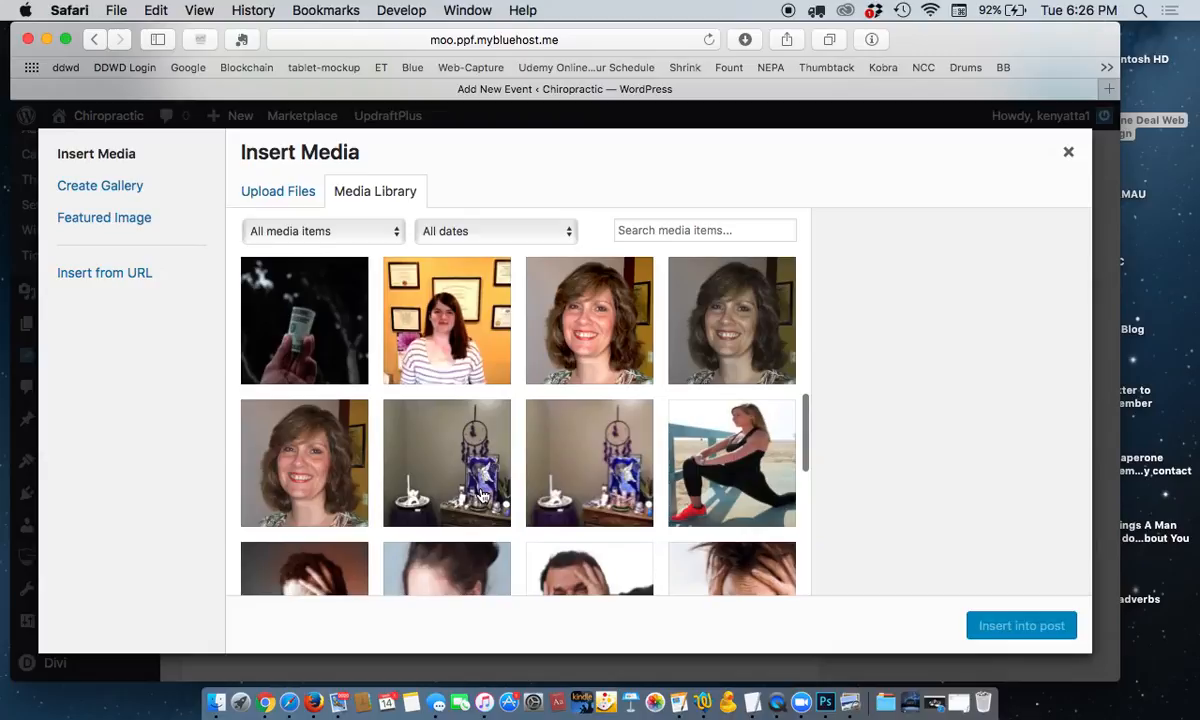
# - Insert the Reiki room photo from the Media Library into the description
pyautogui.click(448, 464)
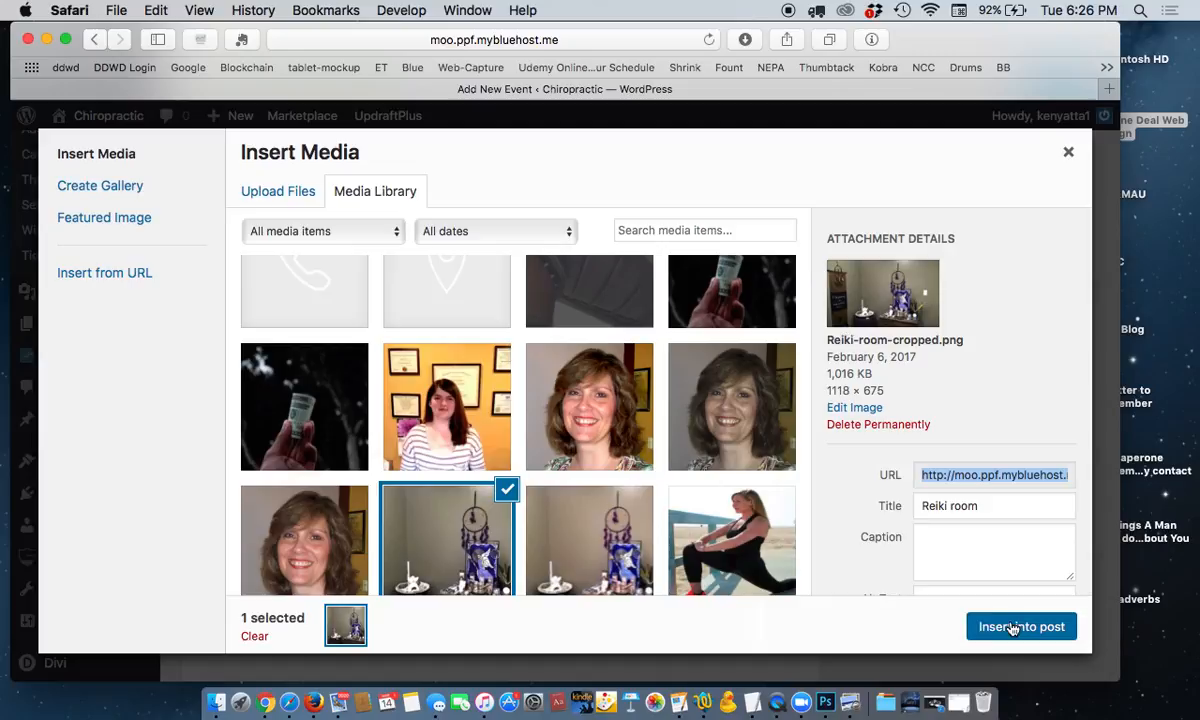
pyautogui.click(1020, 626)
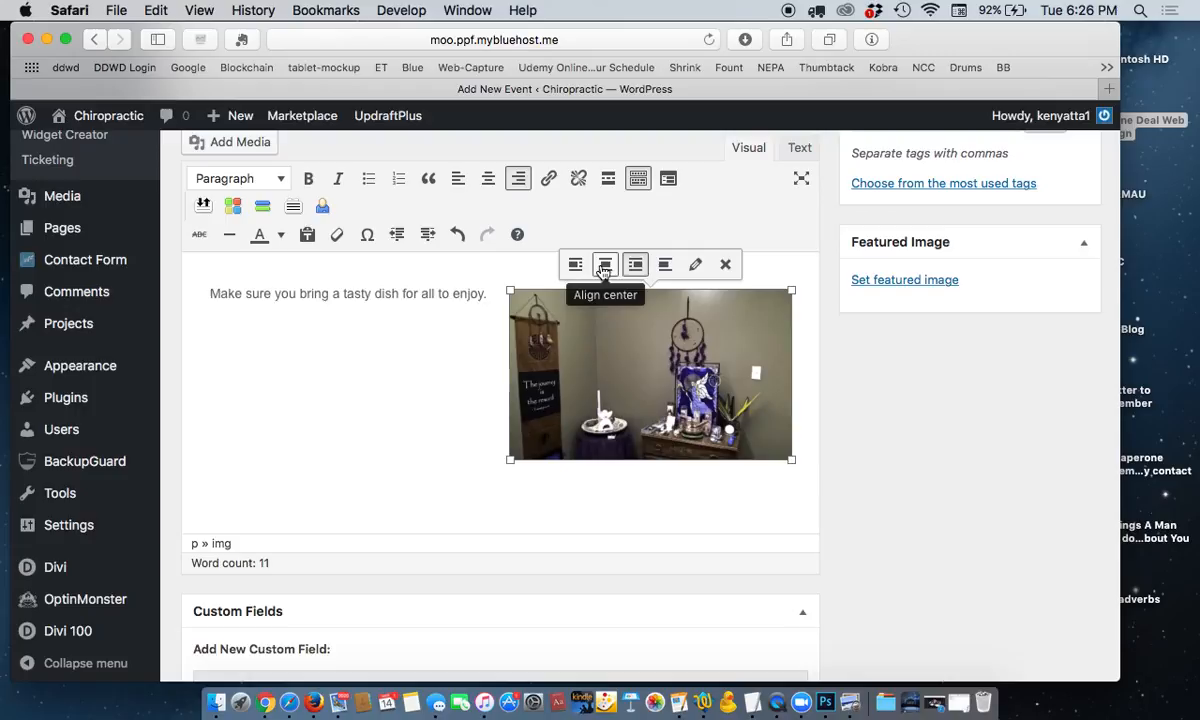
# - Align the Reiki room photo left so the tasty-dish sentence sits beside it
pyautogui.click(576, 264)
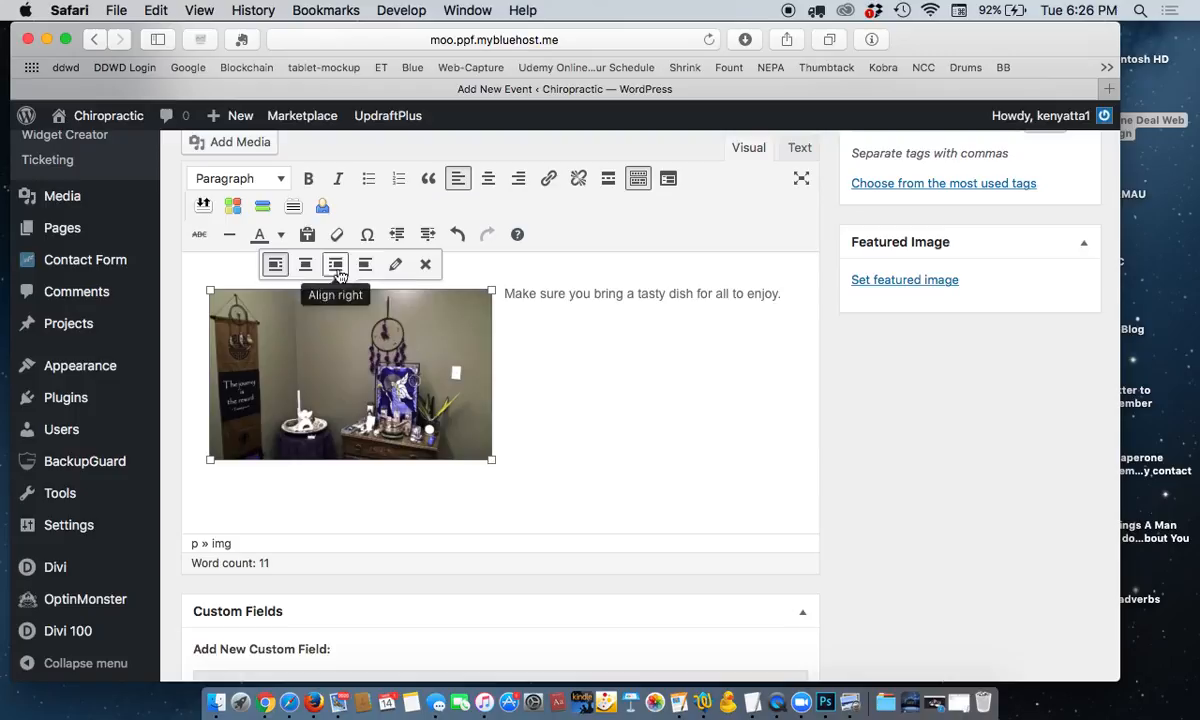
pyautogui.moveTo(424, 264)
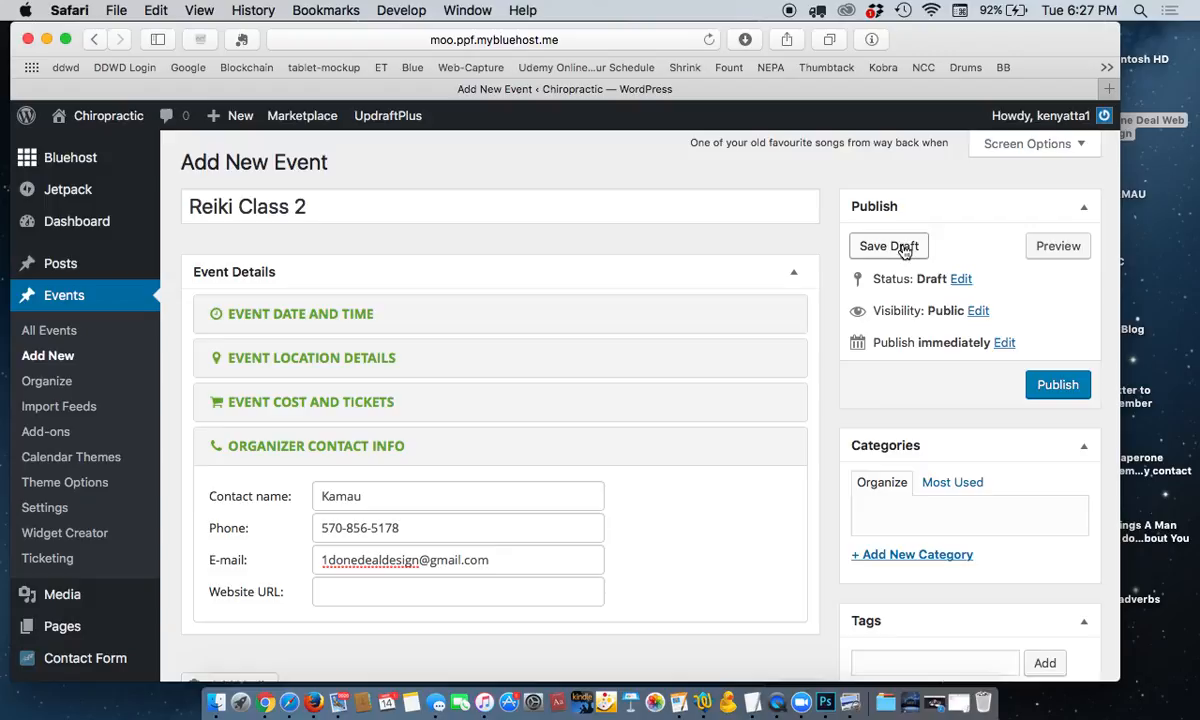
pyautogui.moveTo(1058, 384)
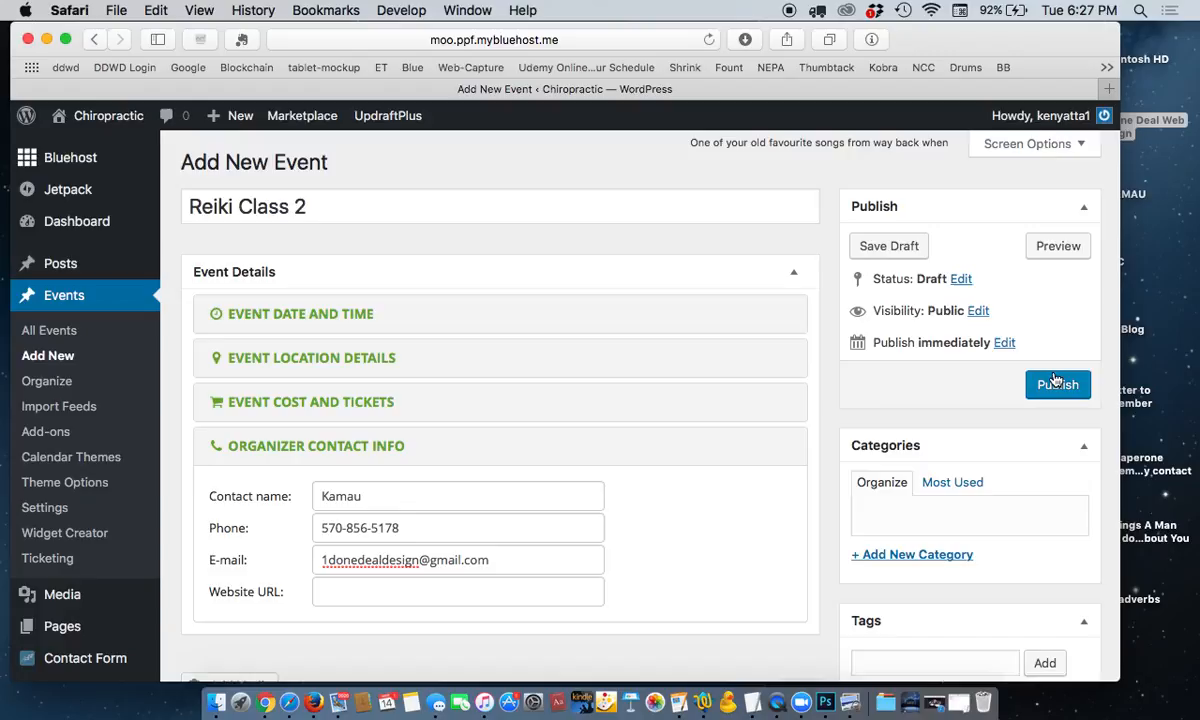
# - Publish the Reiki Class 2 event from the Publish box
pyautogui.click(1056, 384)
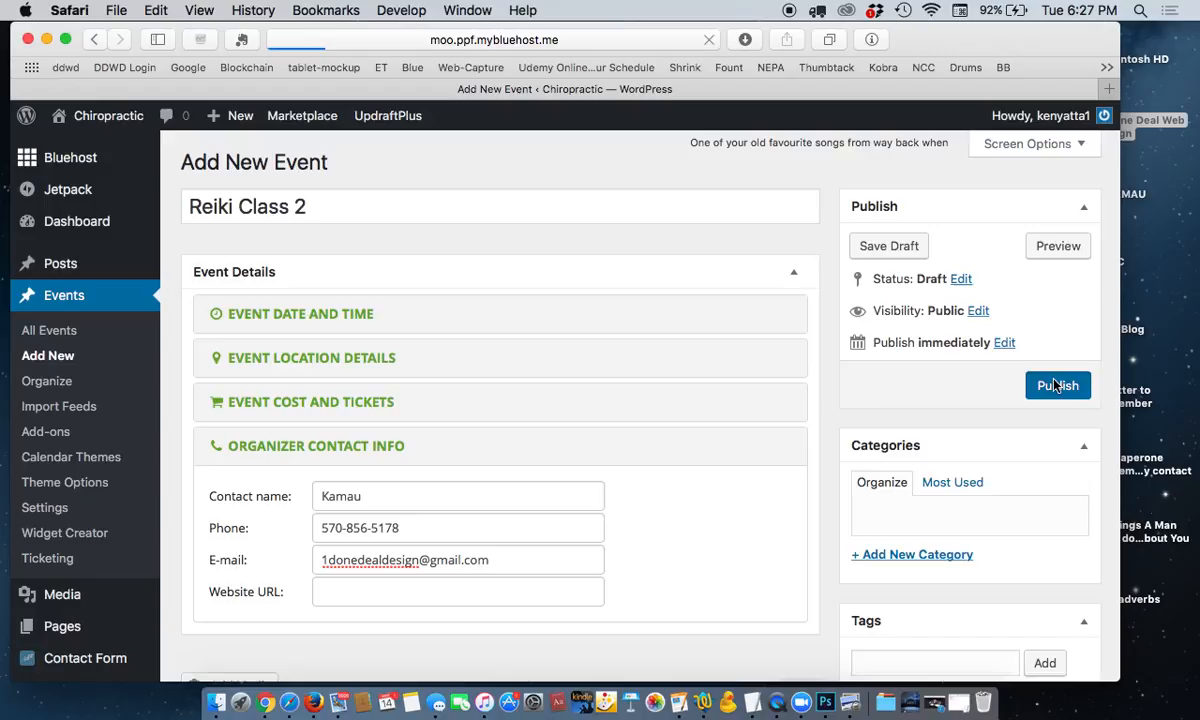
pyautogui.click(1056, 386)
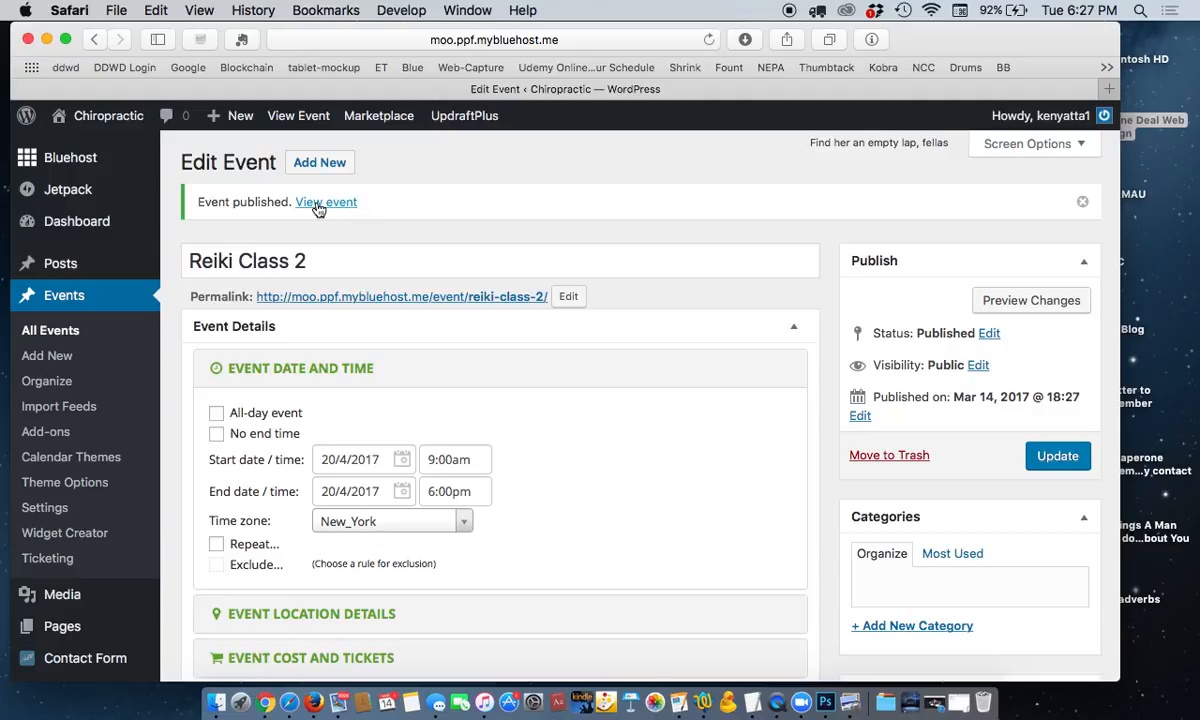
# - View the live Reiki Class 2 page showing date, Kamau's House venue, $125.00 cost and contact
pyautogui.click(326, 202)
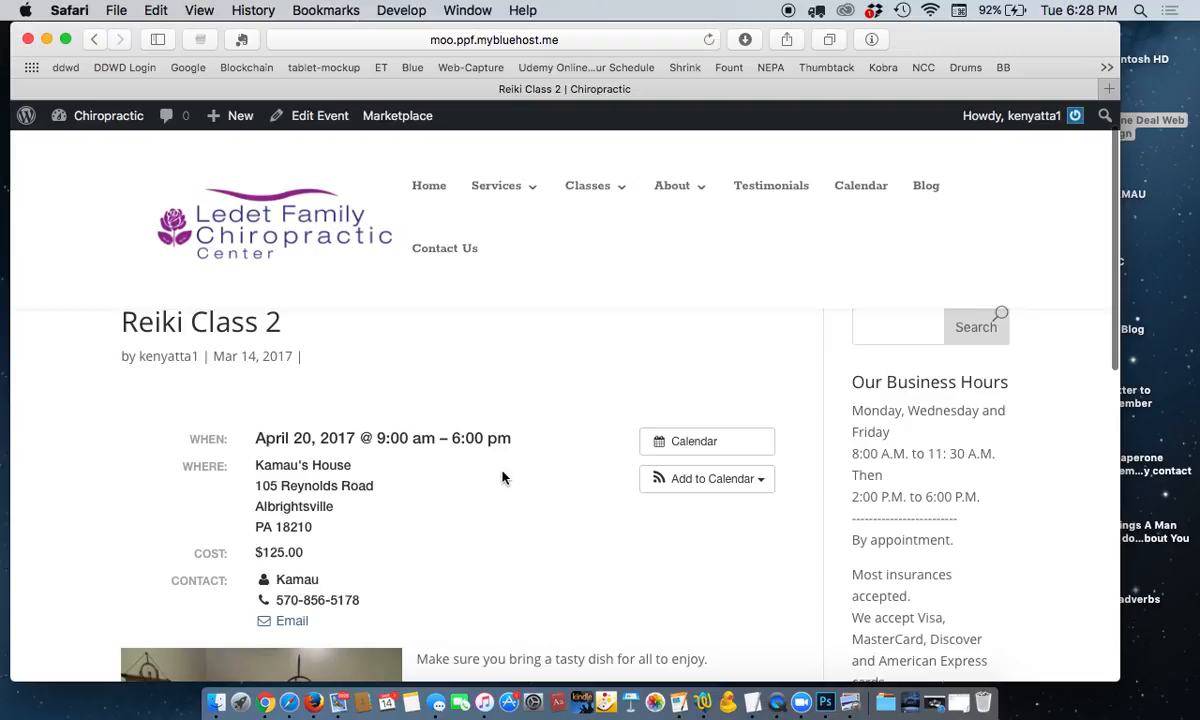
pyautogui.scroll(-3)
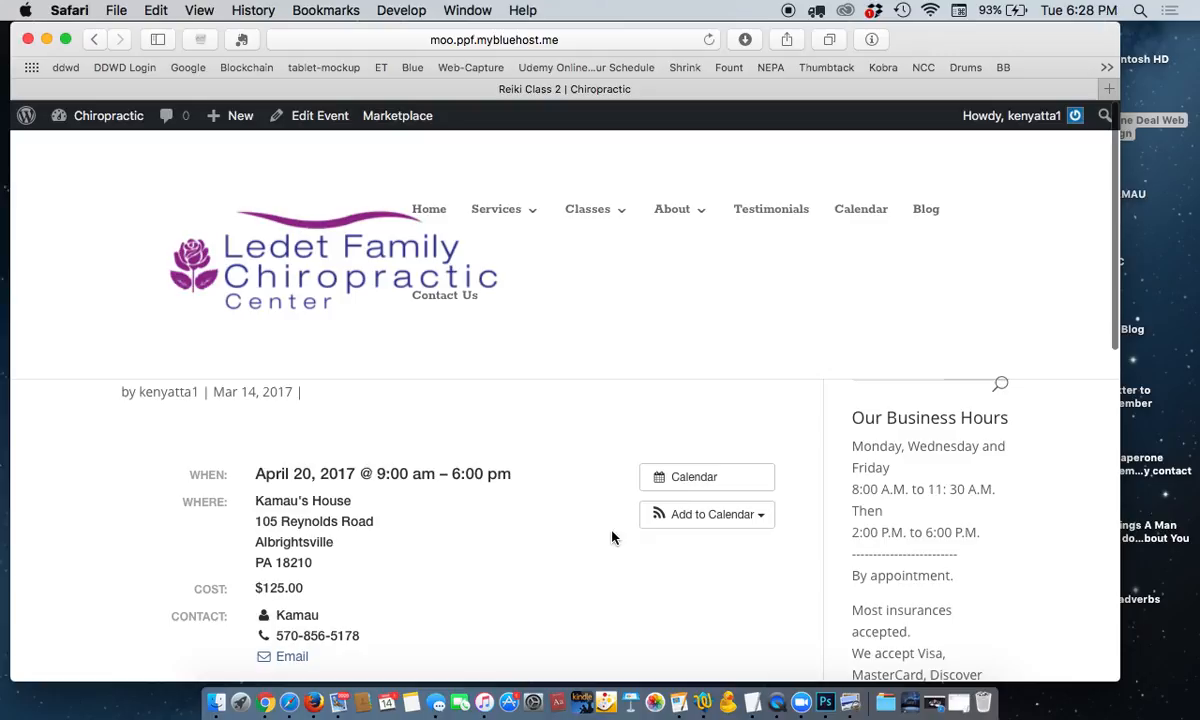
pyautogui.moveTo(368, 492)
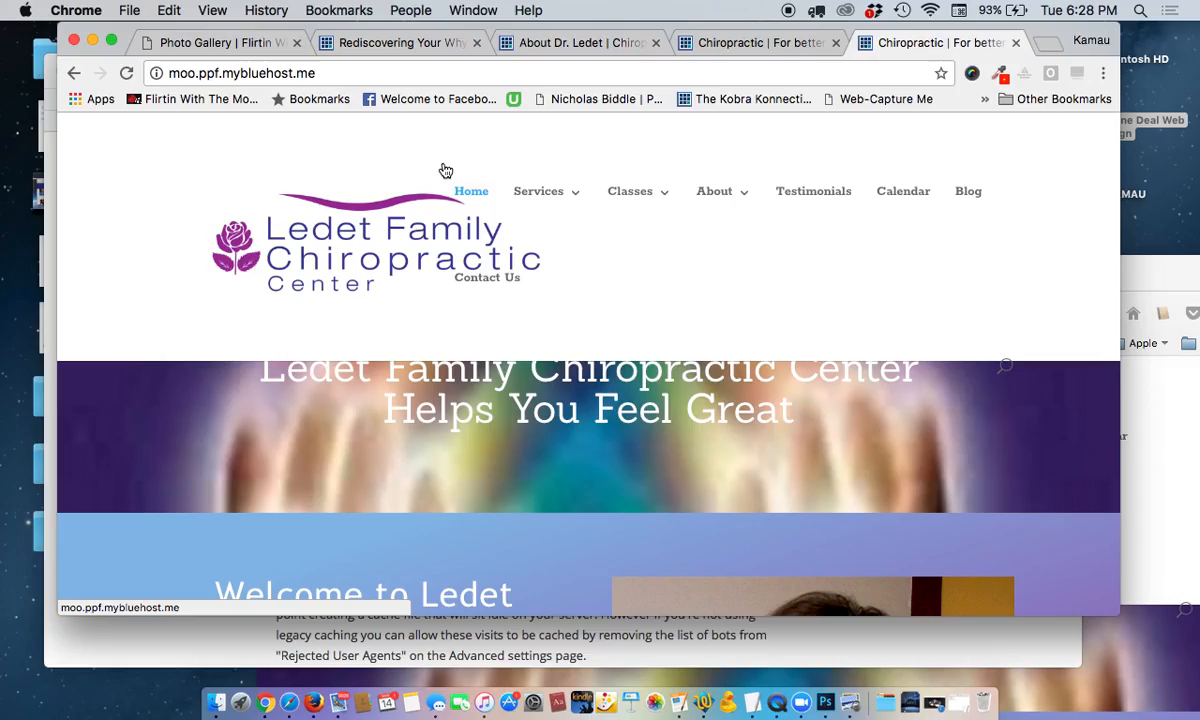
# - Go to the site's Calendar page listing Reiki Class 2 on April 20
pyautogui.click(470, 192)
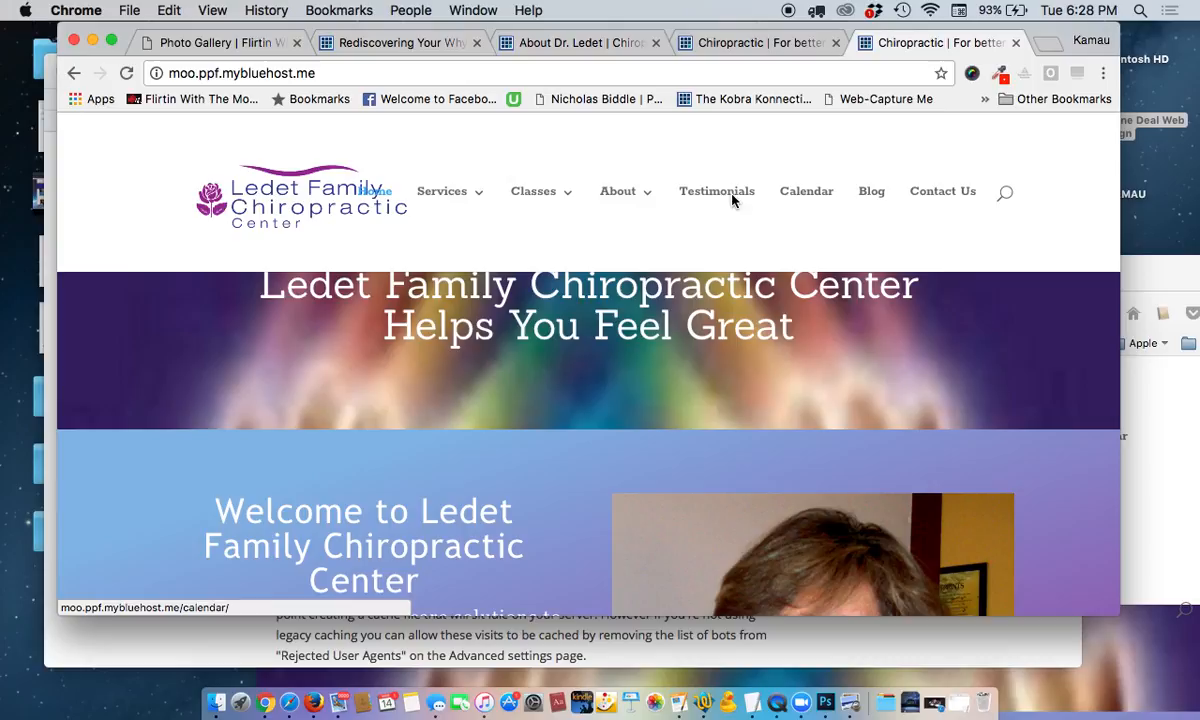
pyautogui.click(806, 192)
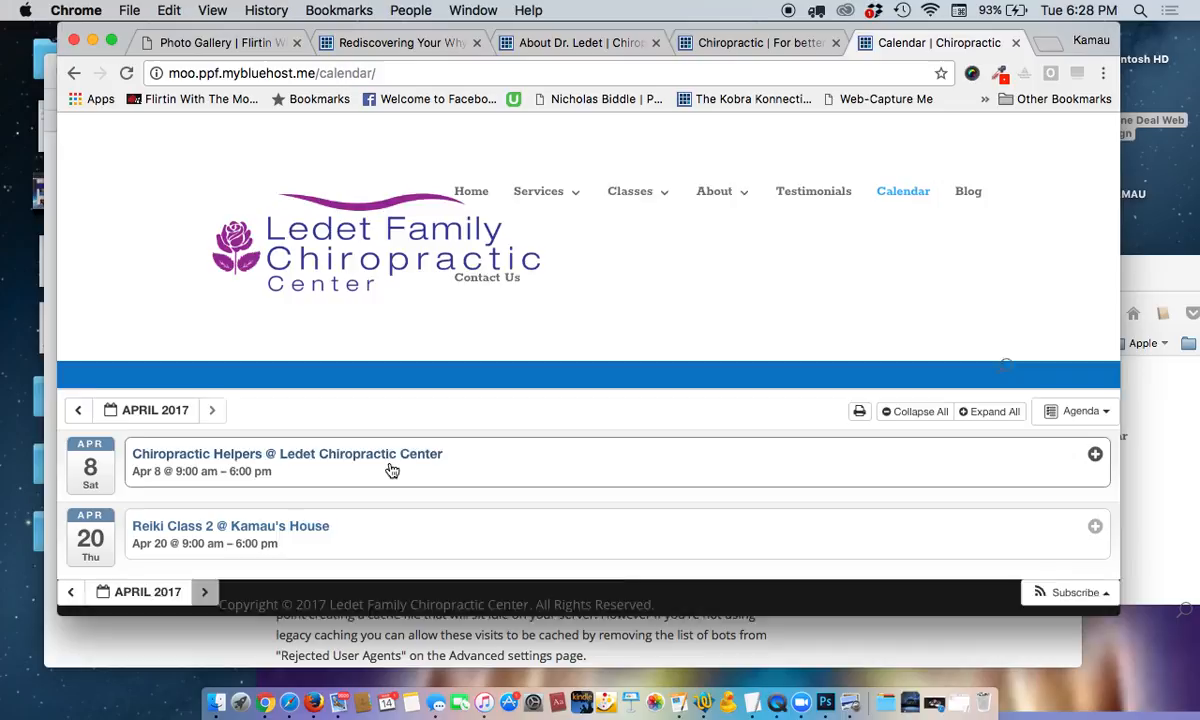
pyautogui.scroll(-3)
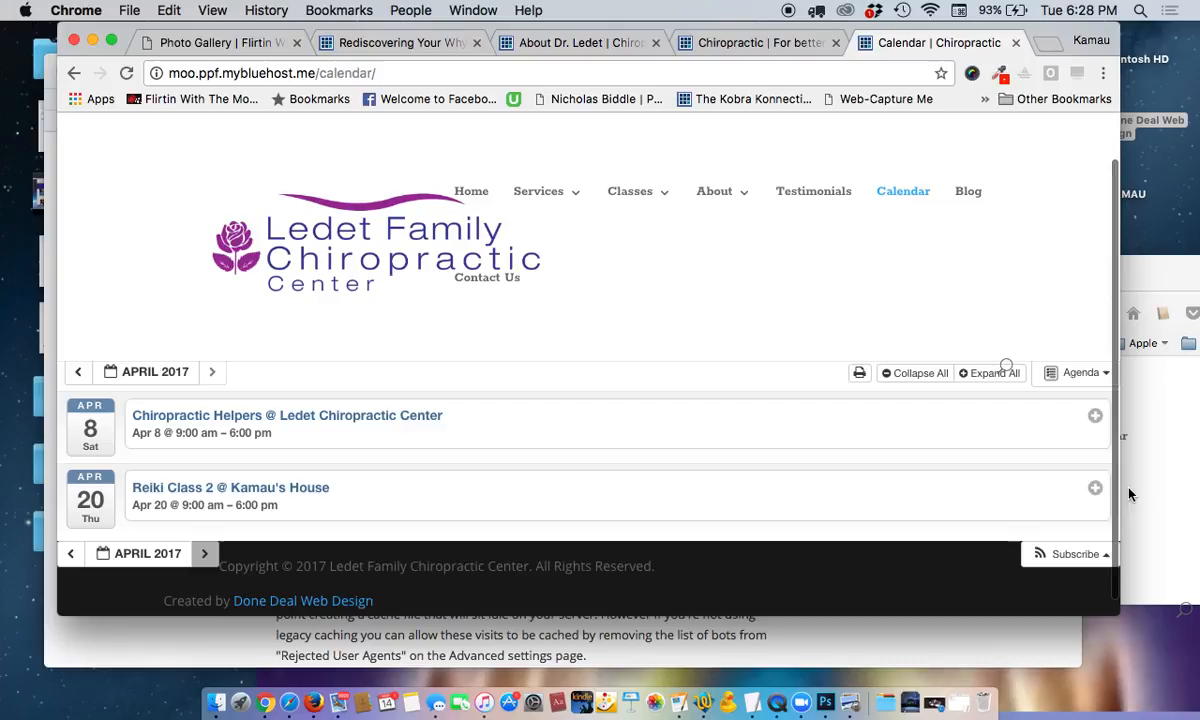
# - Expand all calendar entries and read more on Reiki Class 2 to reach its full event page
pyautogui.click(1094, 488)
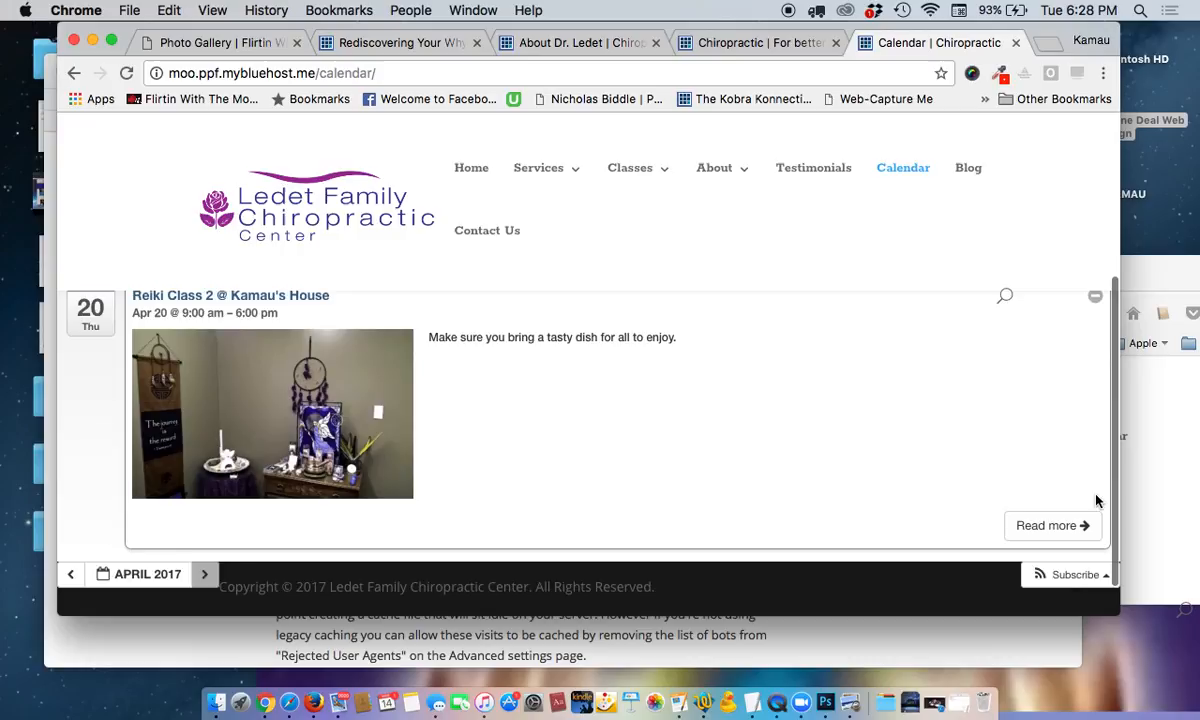
pyautogui.click(1052, 524)
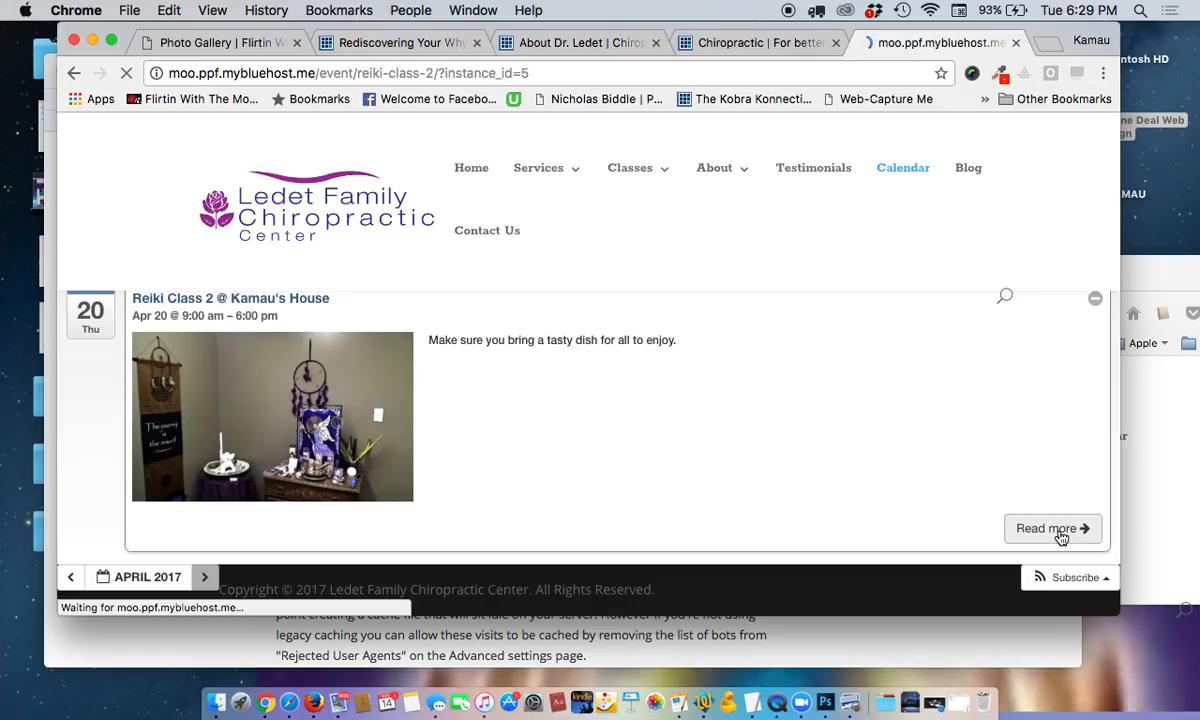
pyautogui.click(1048, 528)
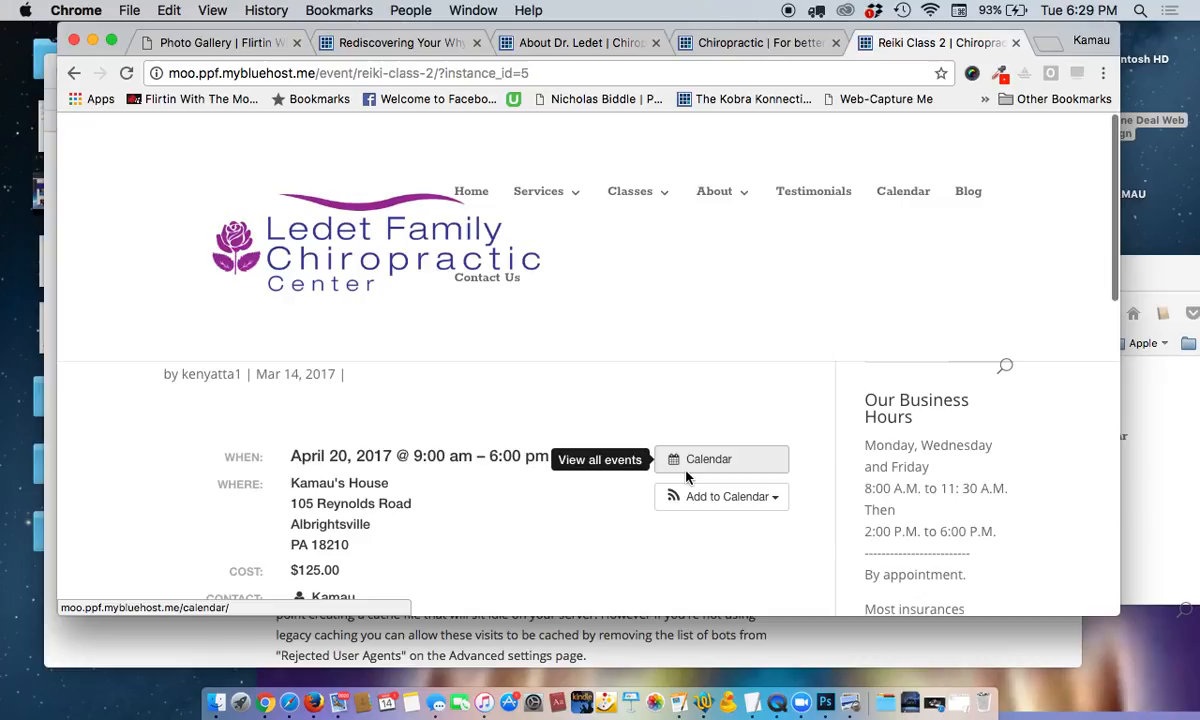